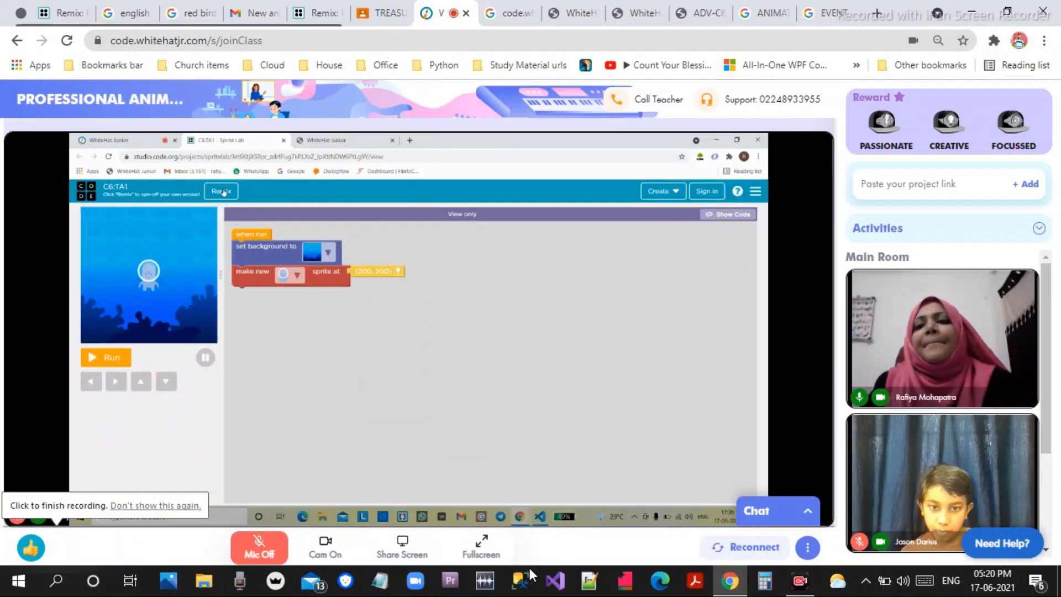
Test-run the game, then stop it and reset the stage
{"action": "left_click", "coordinate": [481, 545]}
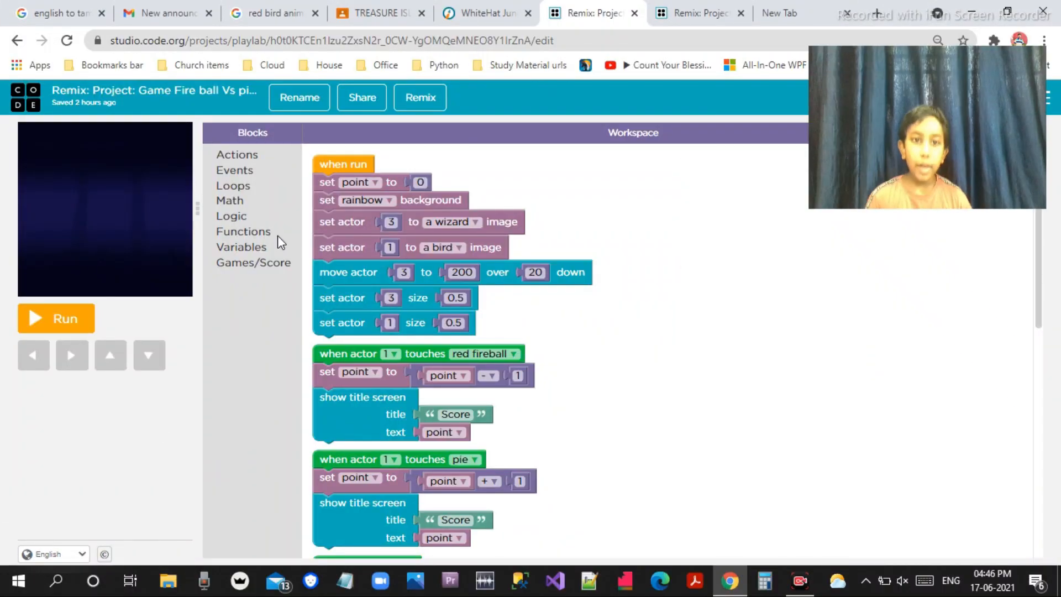
{"action": "scroll", "scroll_direction": "down", "scroll_amount": 3}
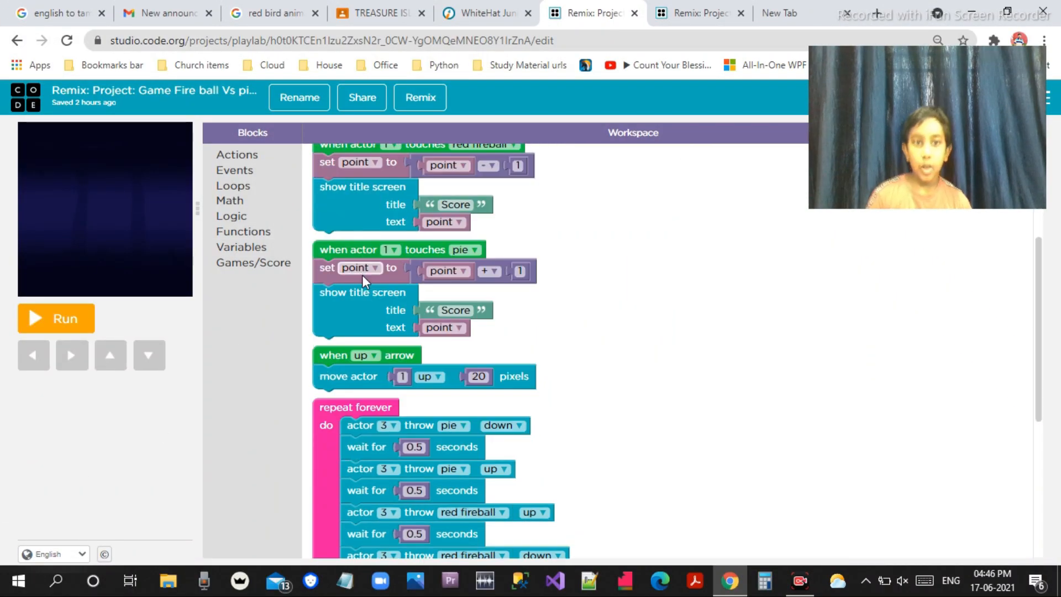
{"action": "scroll", "scroll_direction": "down", "scroll_amount": 3}
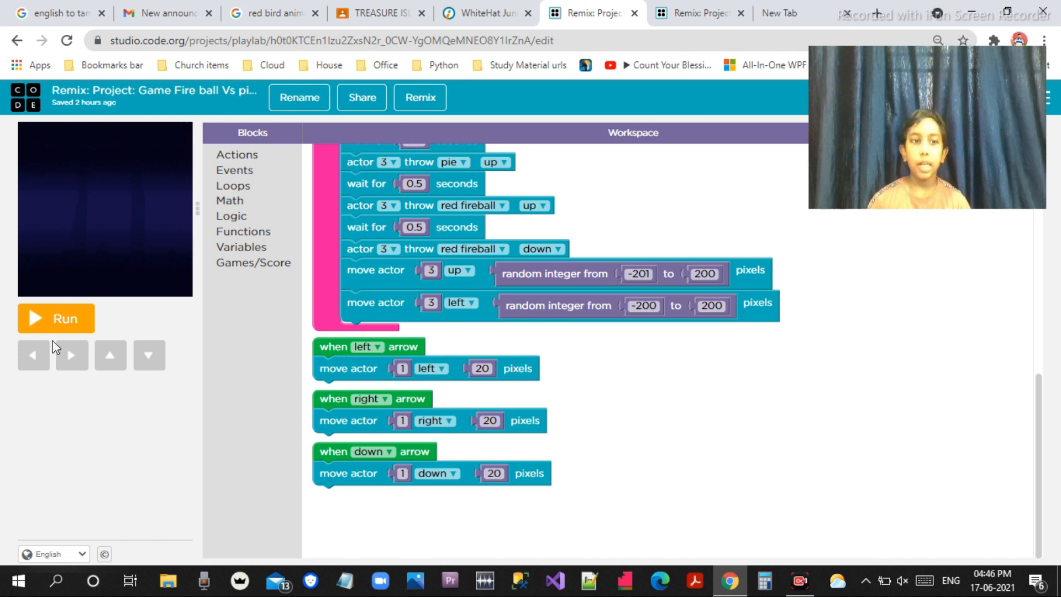
{"action": "left_click", "coordinate": [56, 318]}
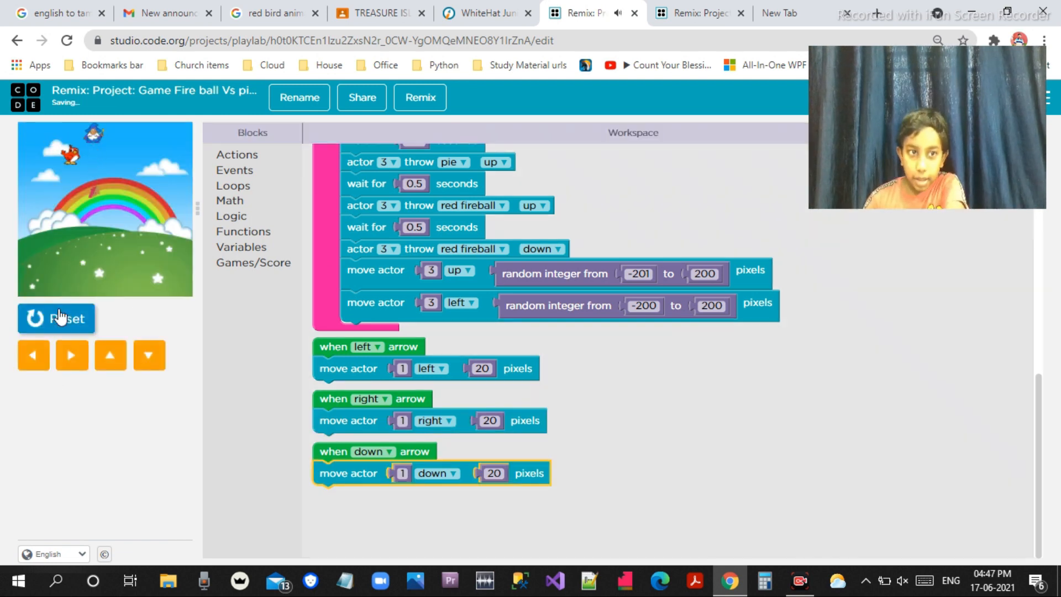
{"action": "left_click", "coordinate": [57, 318]}
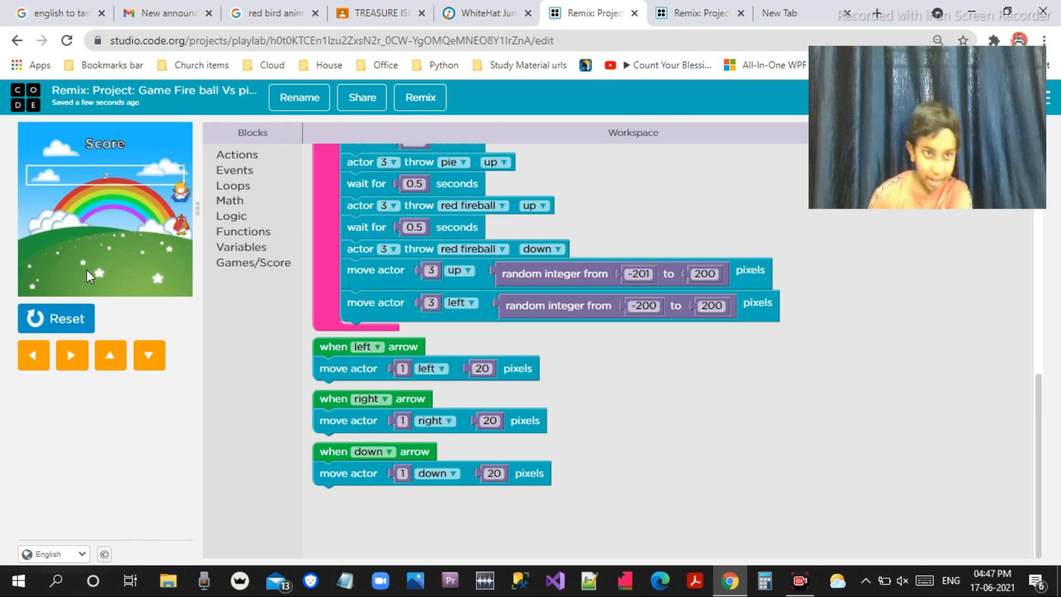
{"action": "left_click", "coordinate": [56, 318]}
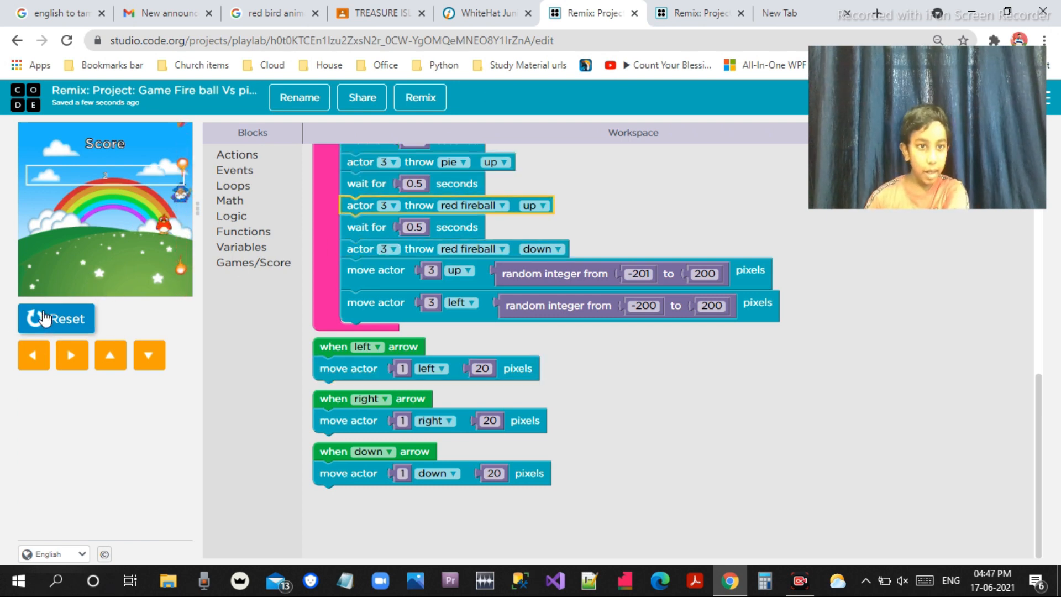
{"action": "left_click", "coordinate": [55, 318]}
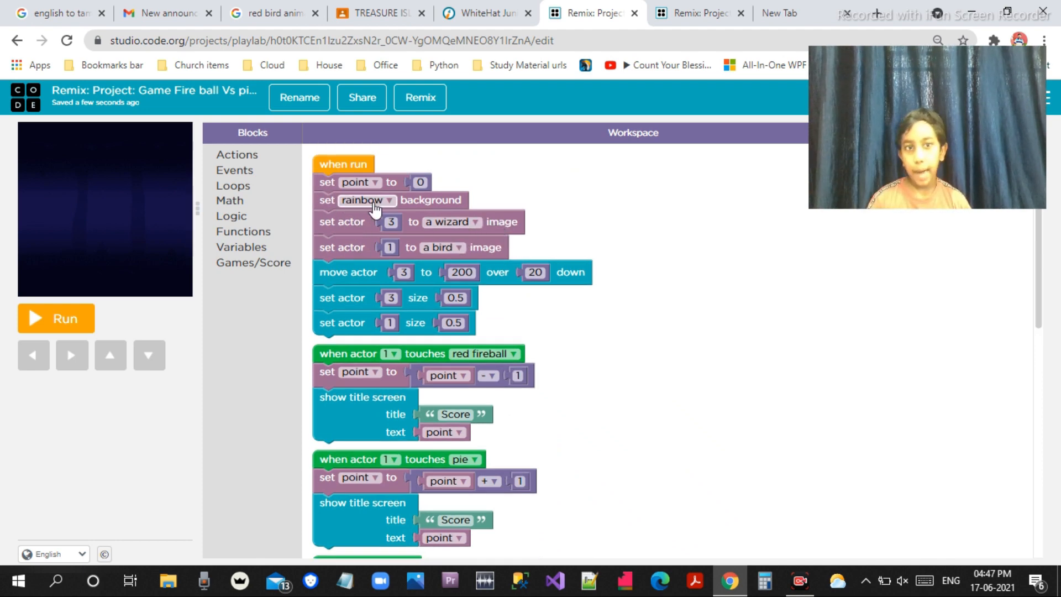
Review the background choices and keep rainbow as the background
{"action": "left_click", "coordinate": [387, 200]}
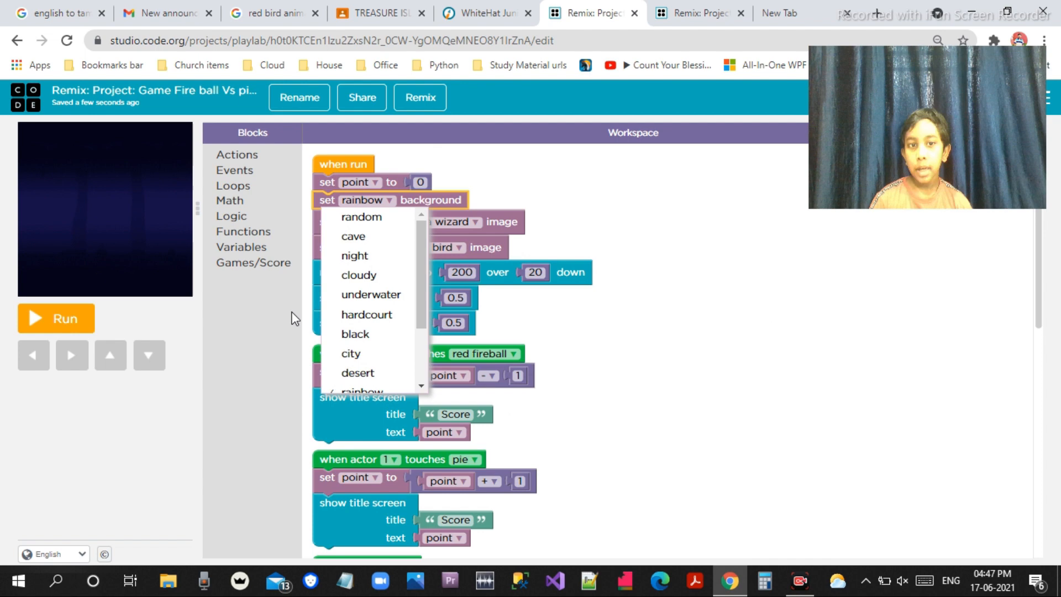
{"action": "mouse_move", "coordinate": [365, 315]}
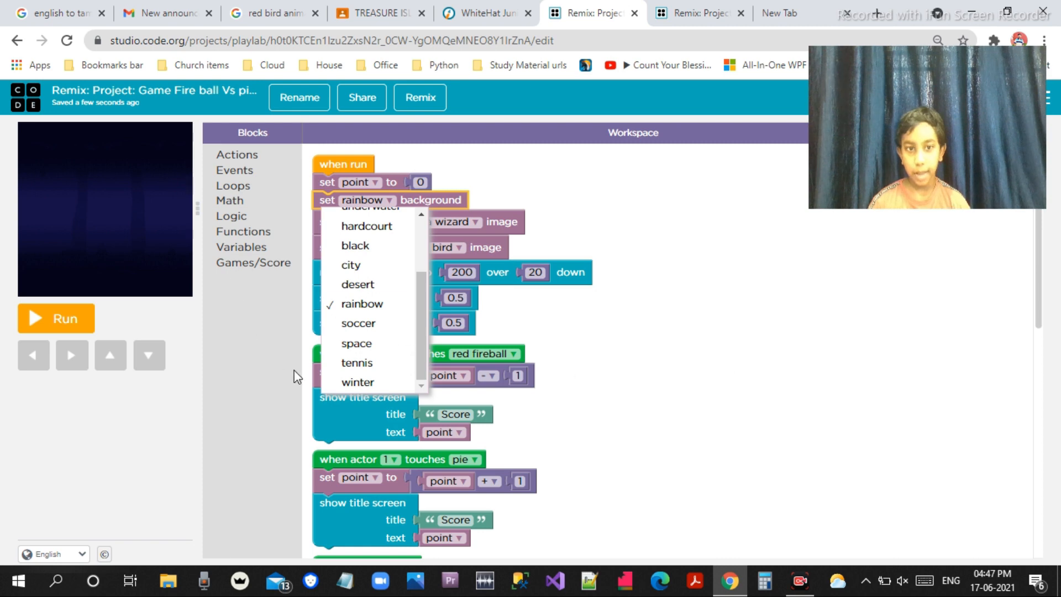
{"action": "left_click", "coordinate": [361, 303]}
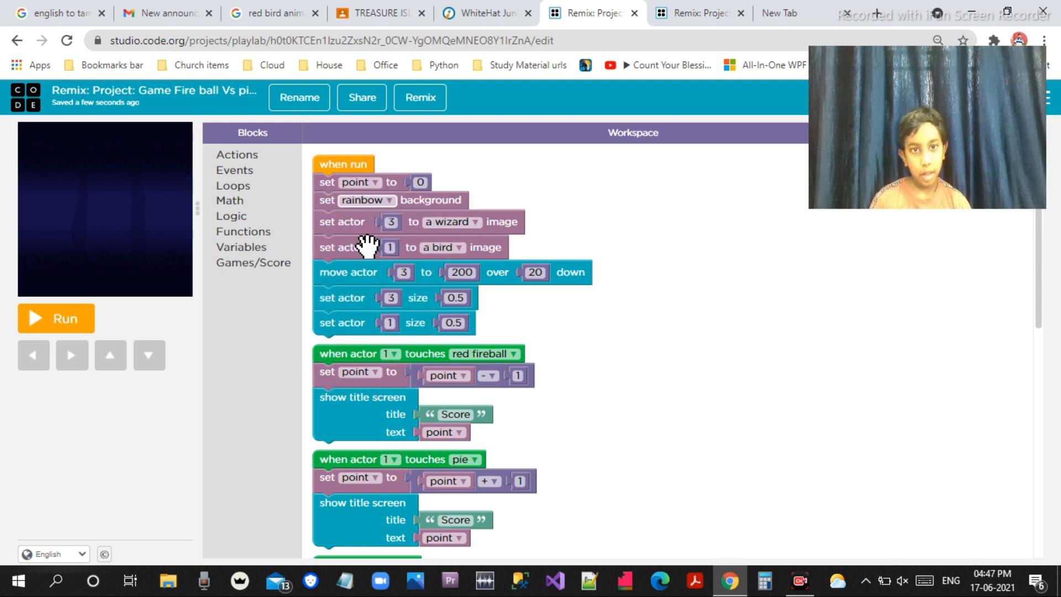
{"action": "scroll", "scroll_direction": "down", "scroll_amount": 3}
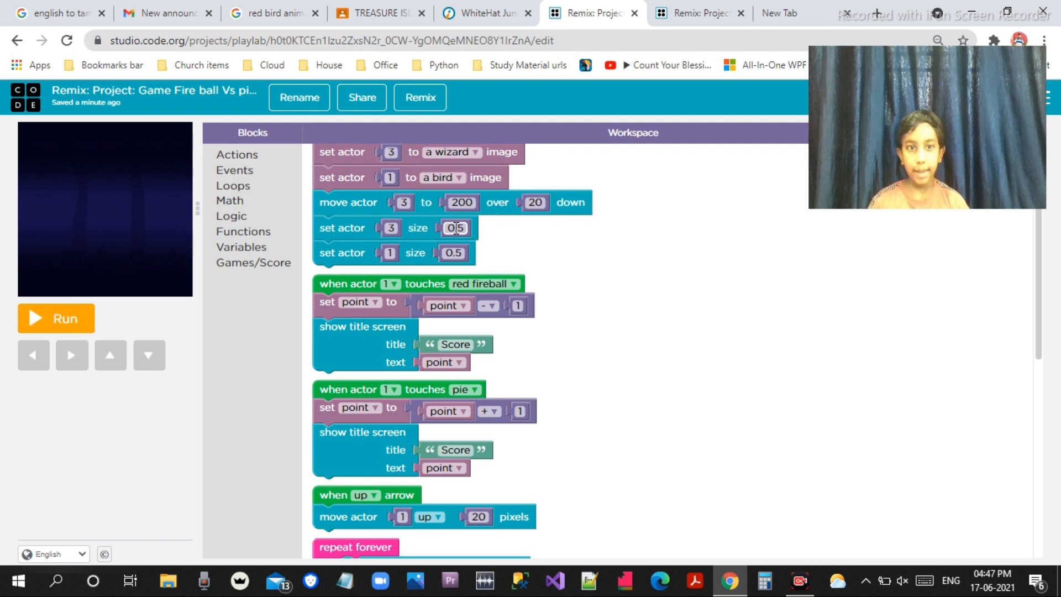
{"action": "scroll", "scroll_direction": "down", "scroll_amount": 3}
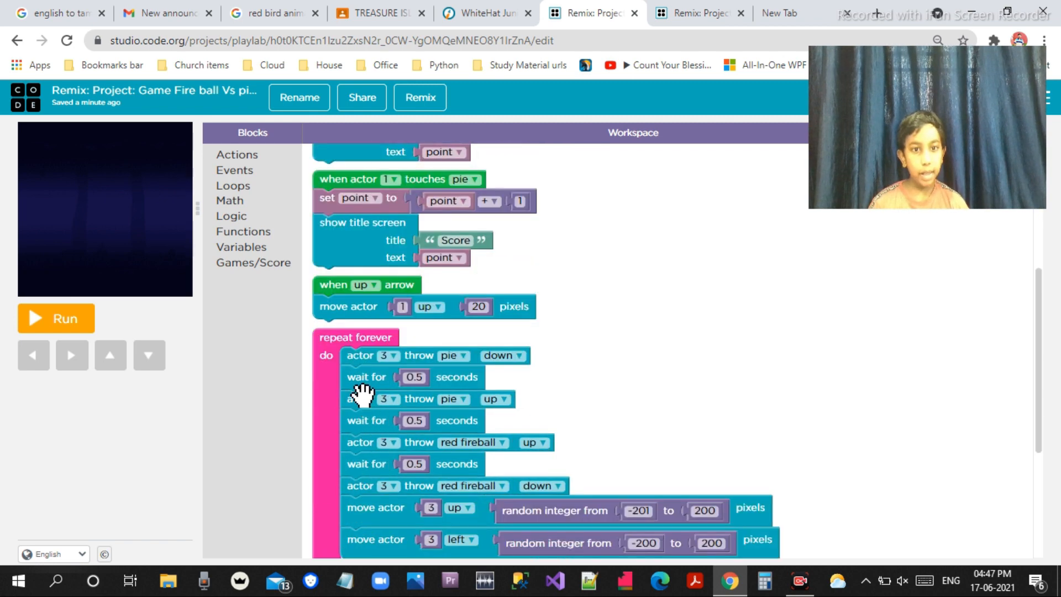
{"action": "scroll", "scroll_direction": "down", "scroll_amount": 3}
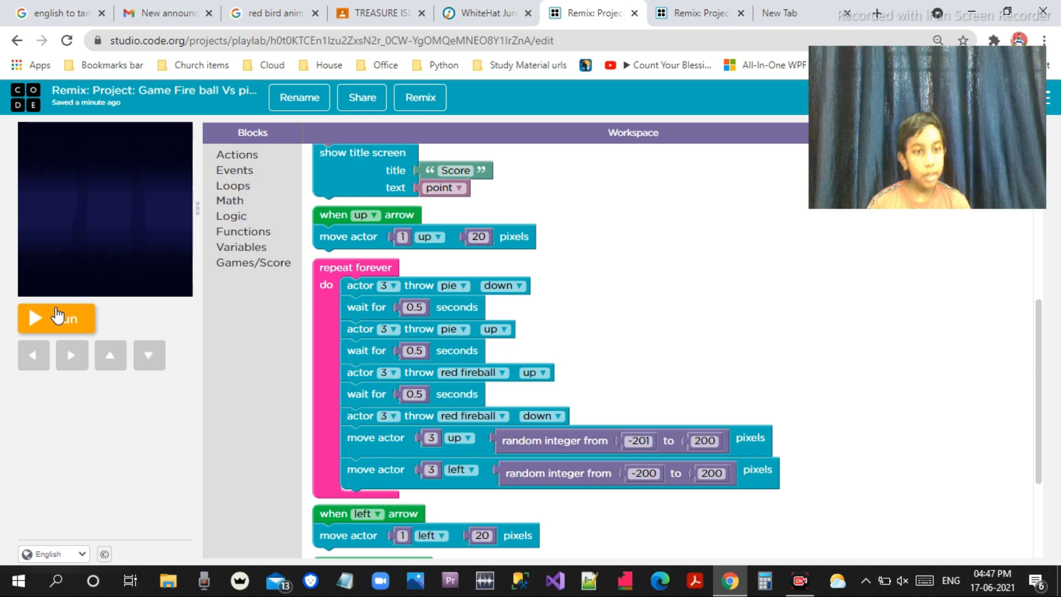
Run the game again to test it, then stop it
{"action": "left_click", "coordinate": [57, 318]}
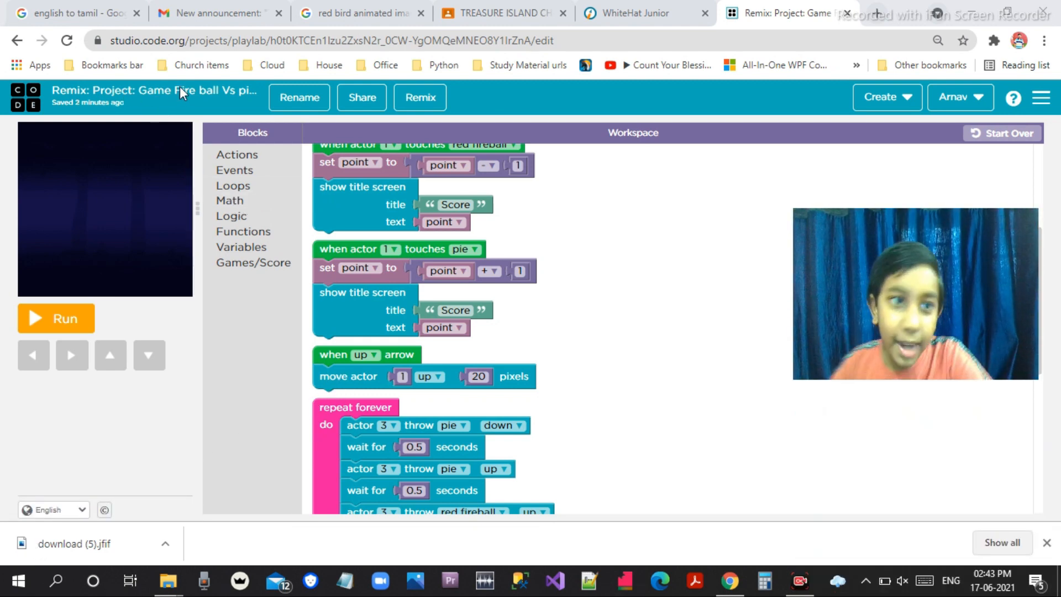
{"action": "left_click", "coordinate": [55, 319]}
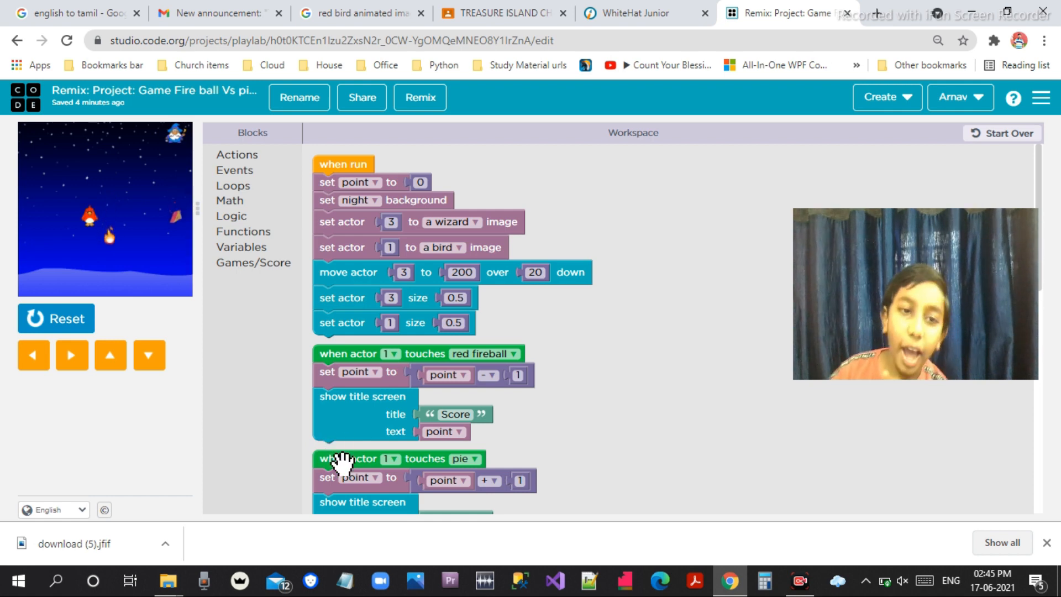
{"action": "left_click", "coordinate": [55, 319]}
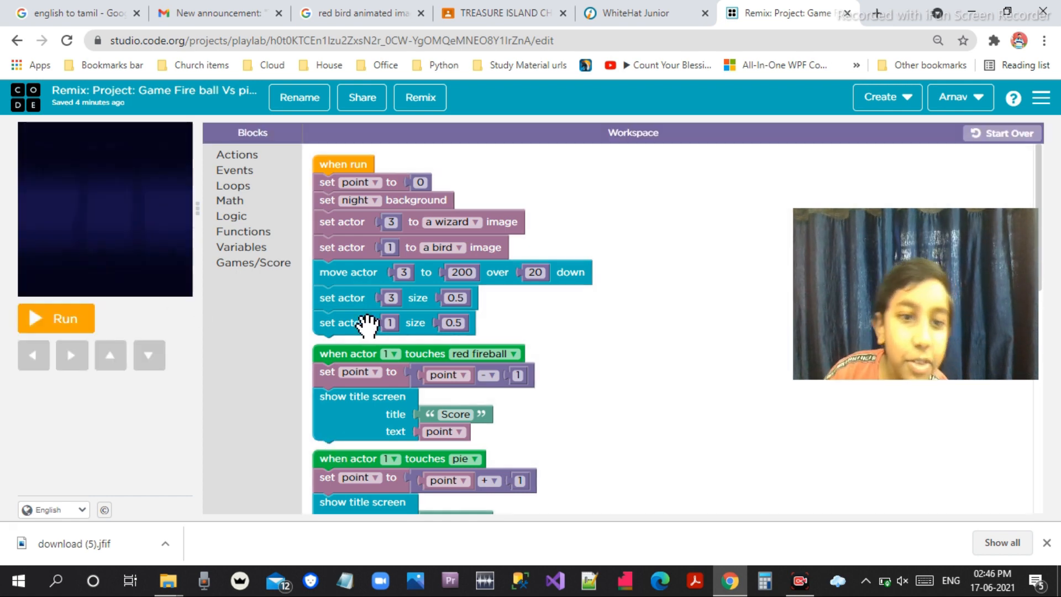
{"action": "mouse_move", "coordinate": [357, 200]}
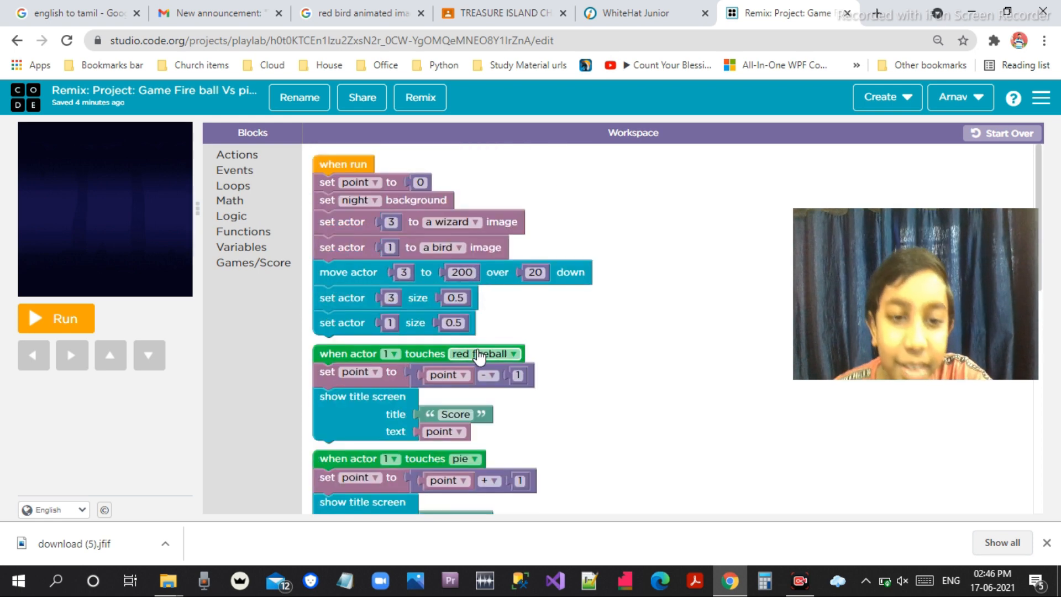
{"action": "scroll", "scroll_direction": "down", "scroll_amount": 3}
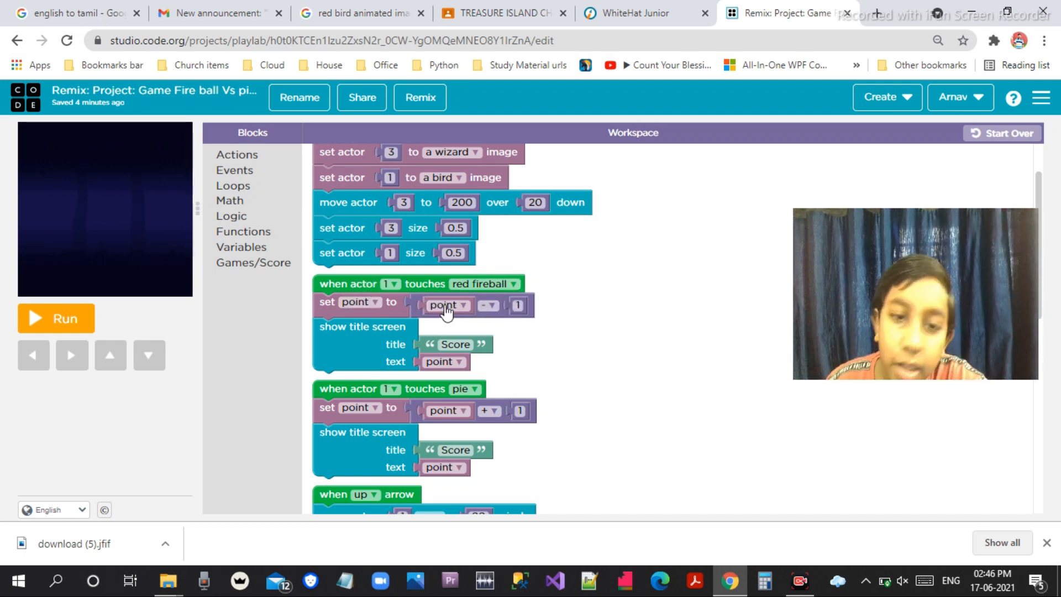
{"action": "mouse_move", "coordinate": [521, 322]}
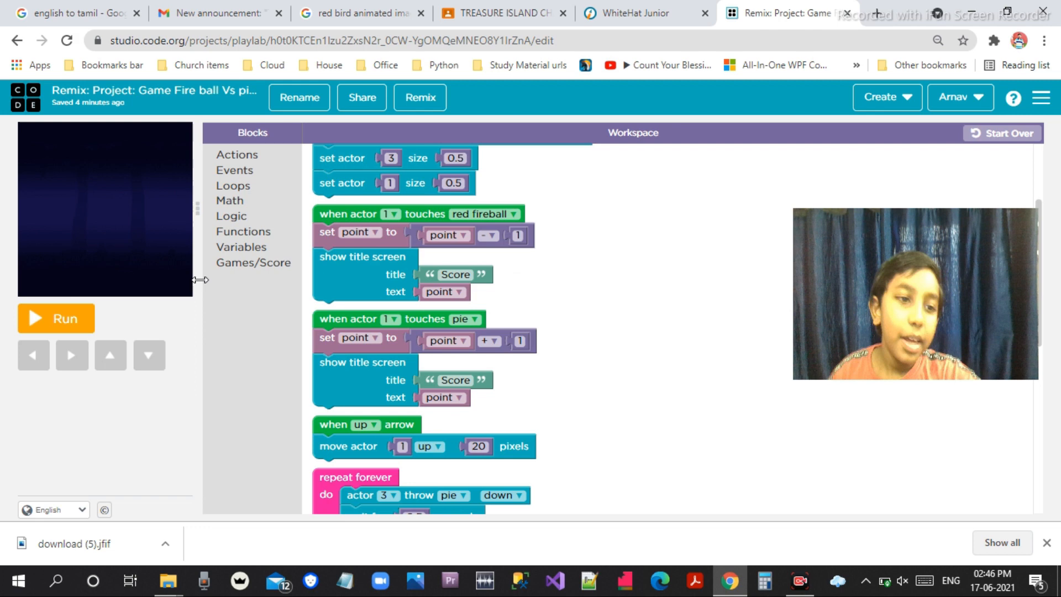
{"action": "scroll", "scroll_direction": "down", "scroll_amount": 3}
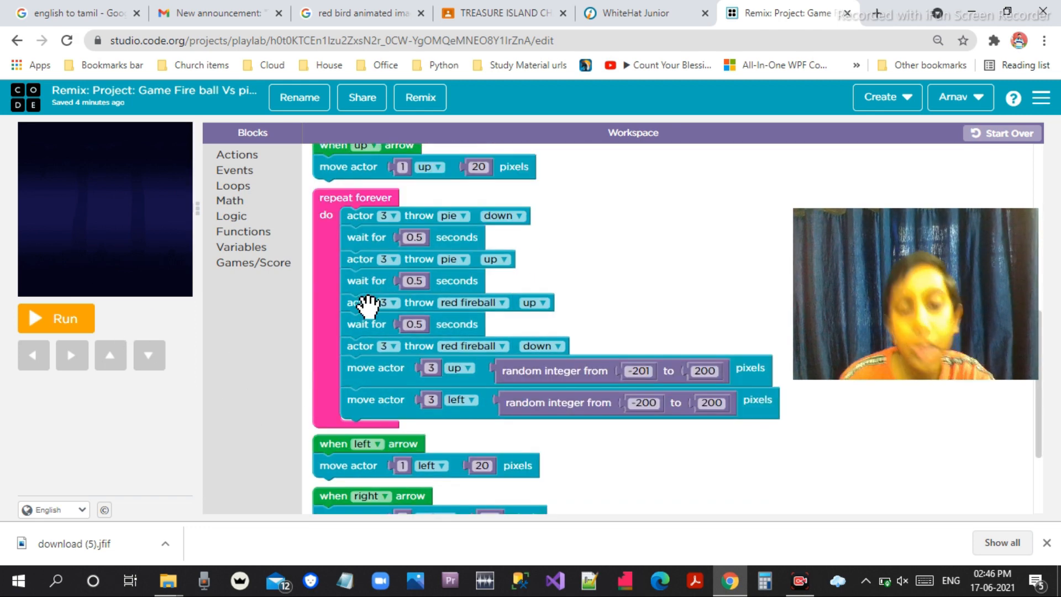
{"action": "scroll", "scroll_direction": "down", "scroll_amount": 3}
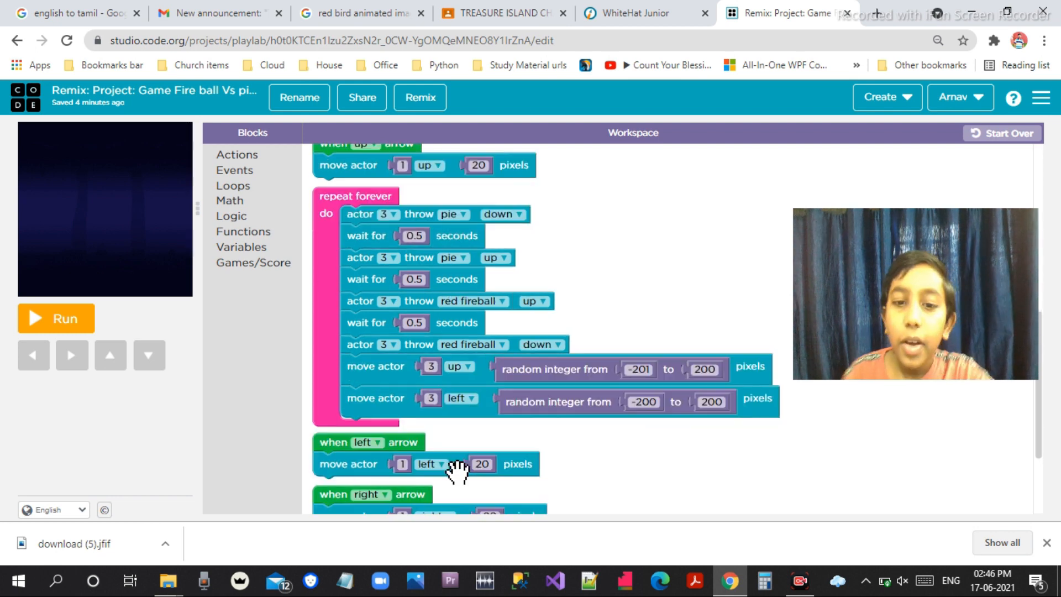
{"action": "mouse_move", "coordinate": [419, 428]}
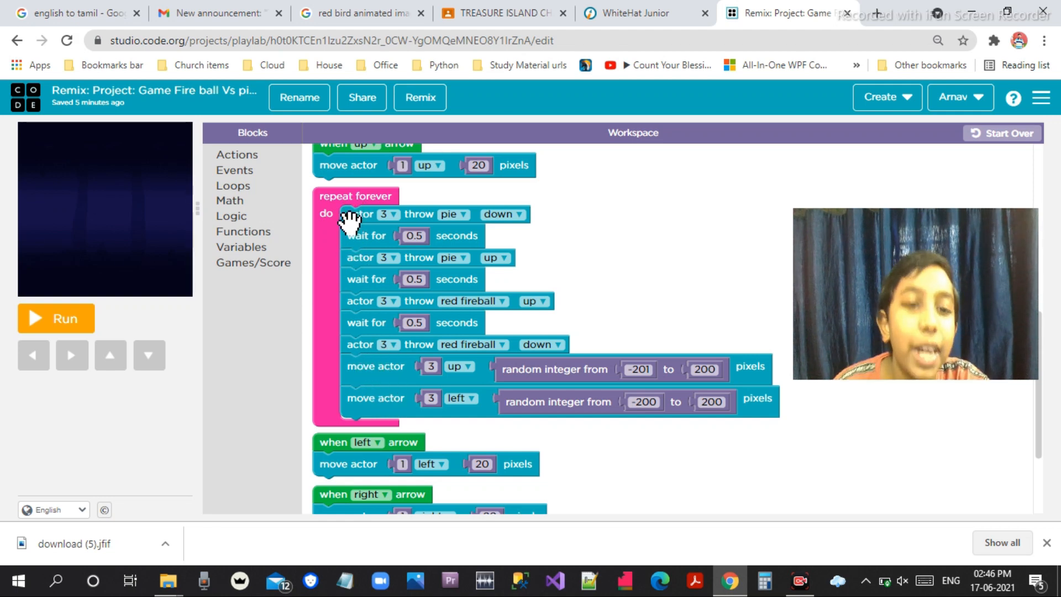
Browse the Logic and Math block categories in the toolbox
{"action": "left_click", "coordinate": [231, 215]}
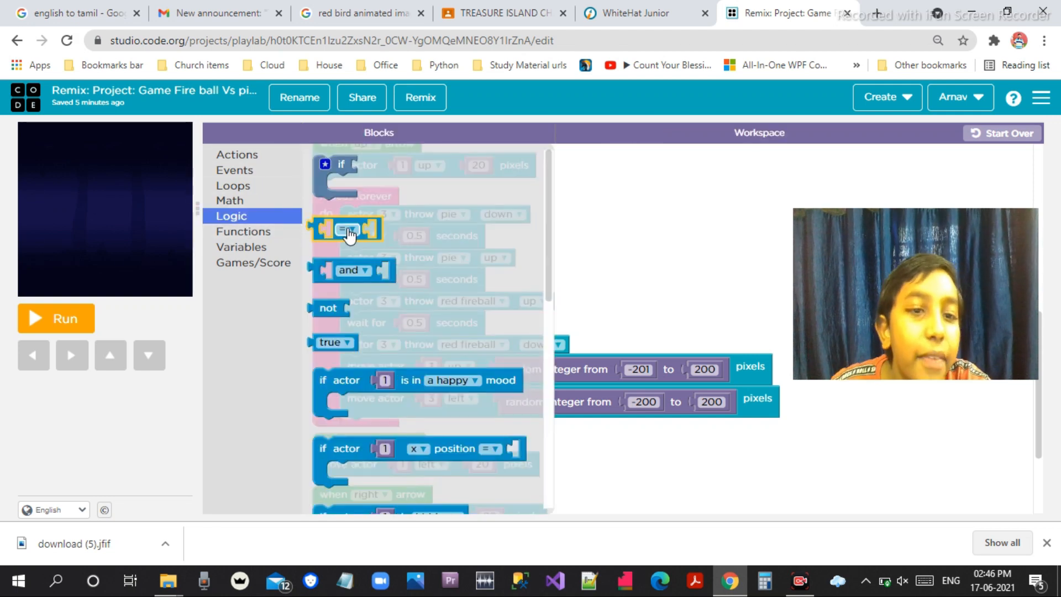
{"action": "left_click", "coordinate": [230, 200]}
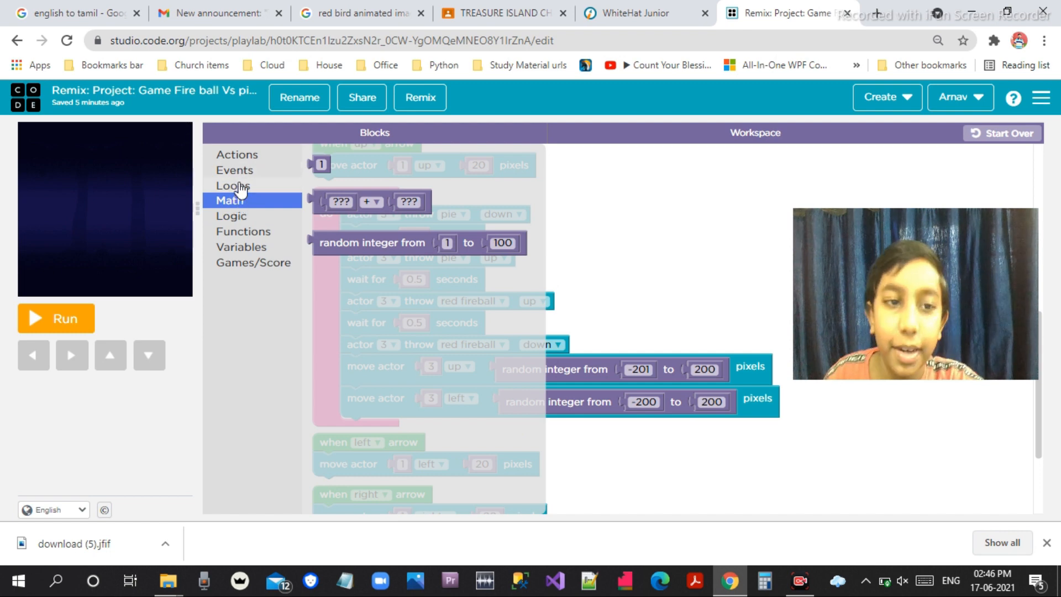
{"action": "left_click", "coordinate": [233, 185]}
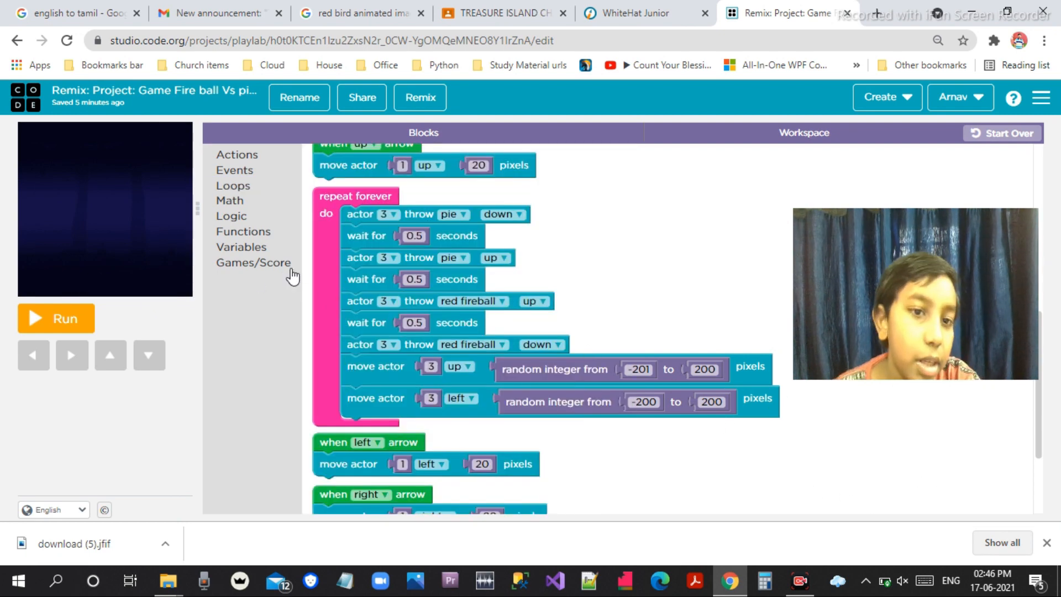
{"action": "mouse_move", "coordinate": [163, 310]}
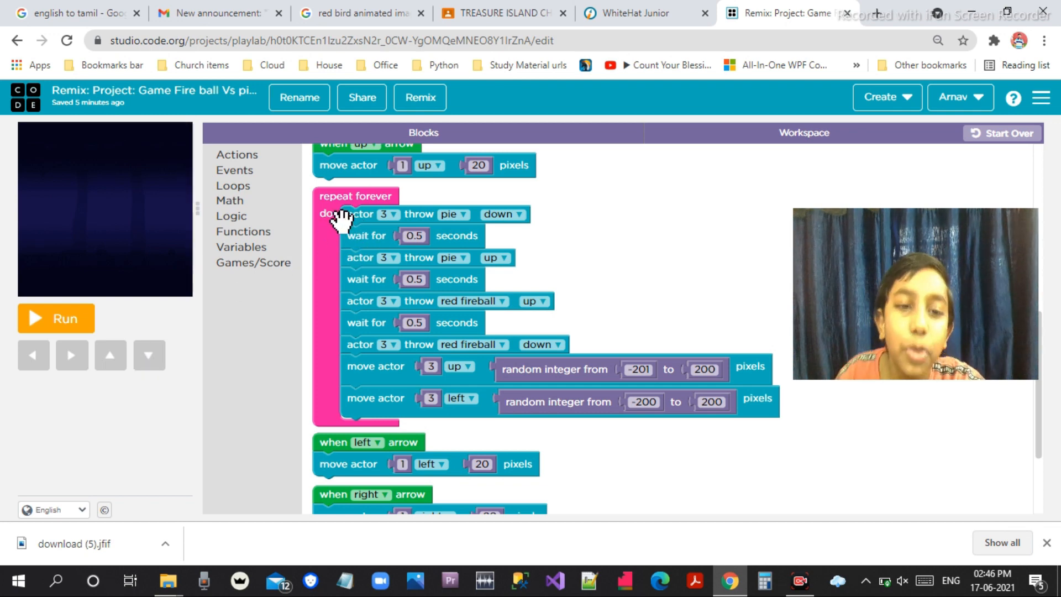
{"action": "scroll", "scroll_direction": "down", "scroll_amount": 3}
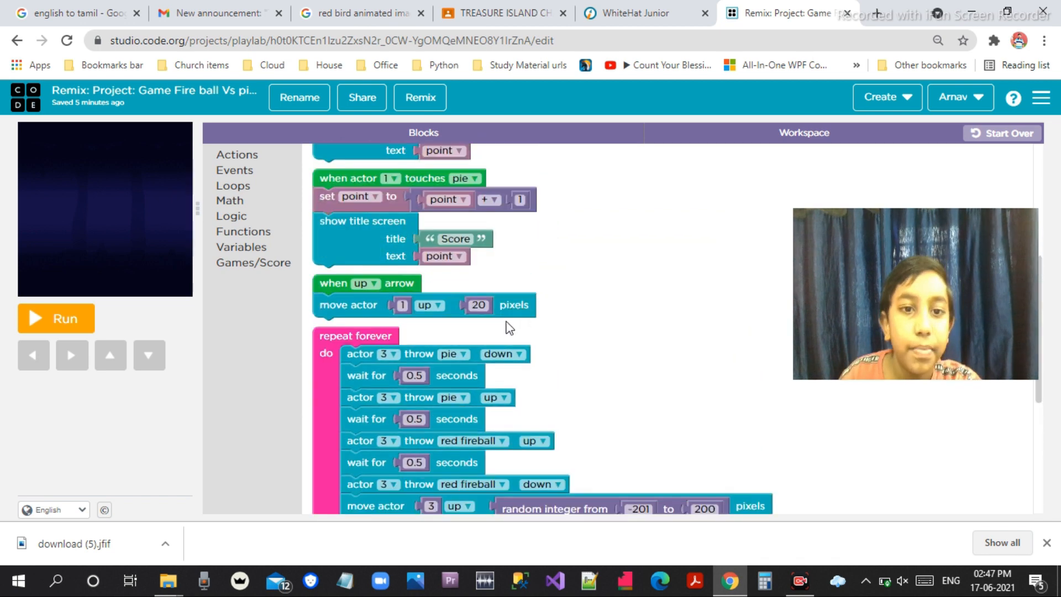
{"action": "scroll", "scroll_direction": "down", "scroll_amount": 3}
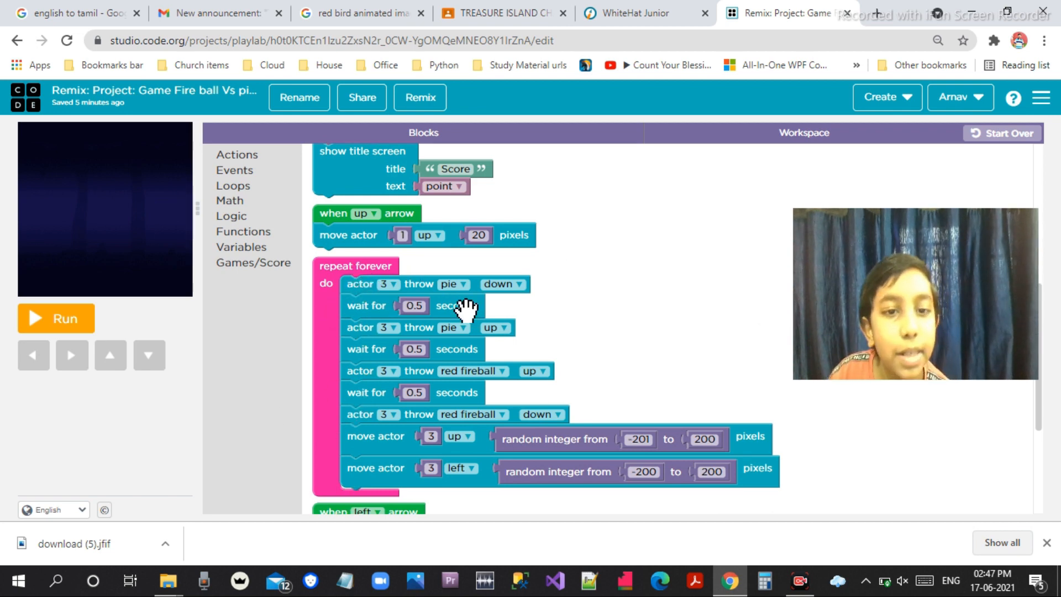
{"action": "mouse_move", "coordinate": [371, 247]}
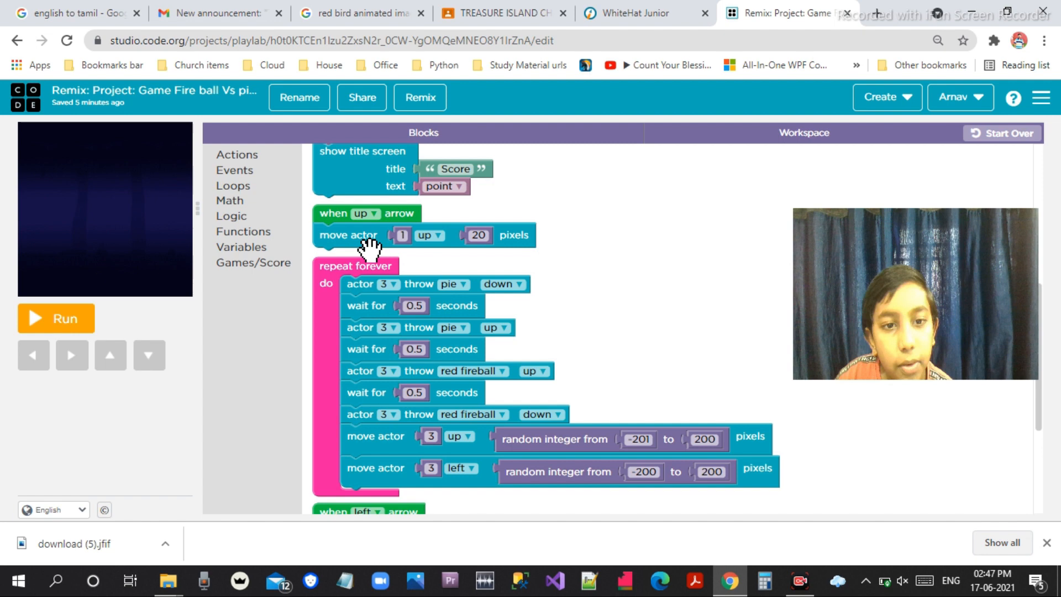
{"action": "mouse_move", "coordinate": [450, 254]}
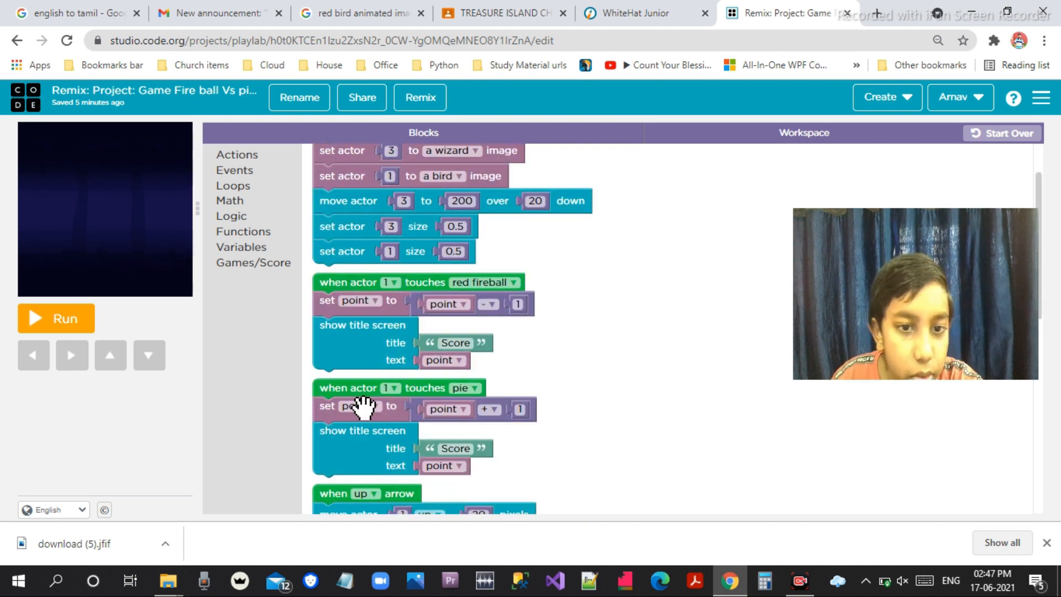
{"action": "scroll", "scroll_direction": "down", "scroll_amount": 3}
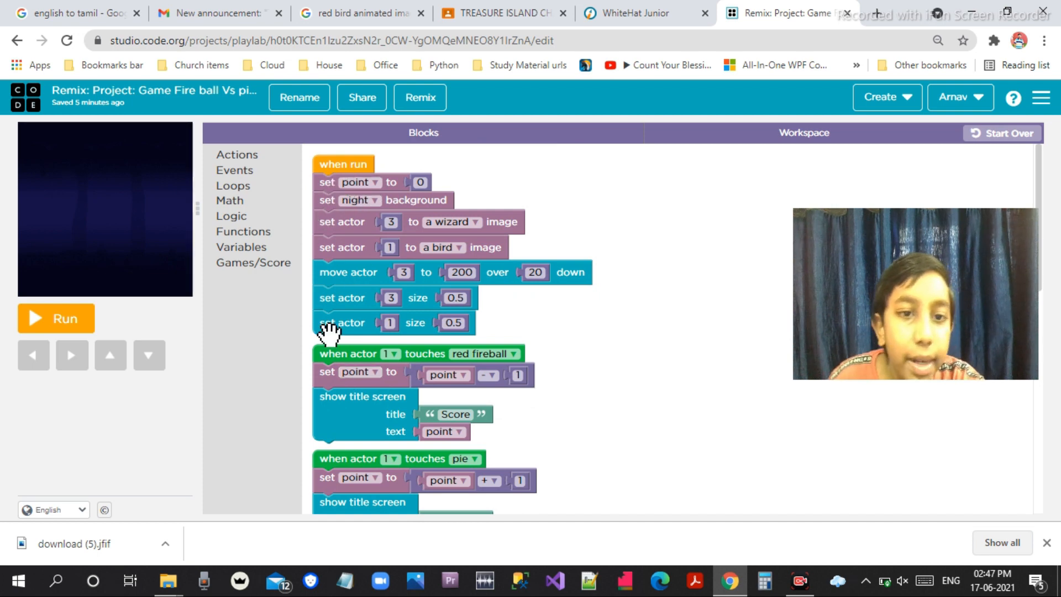
{"action": "mouse_move", "coordinate": [450, 265]}
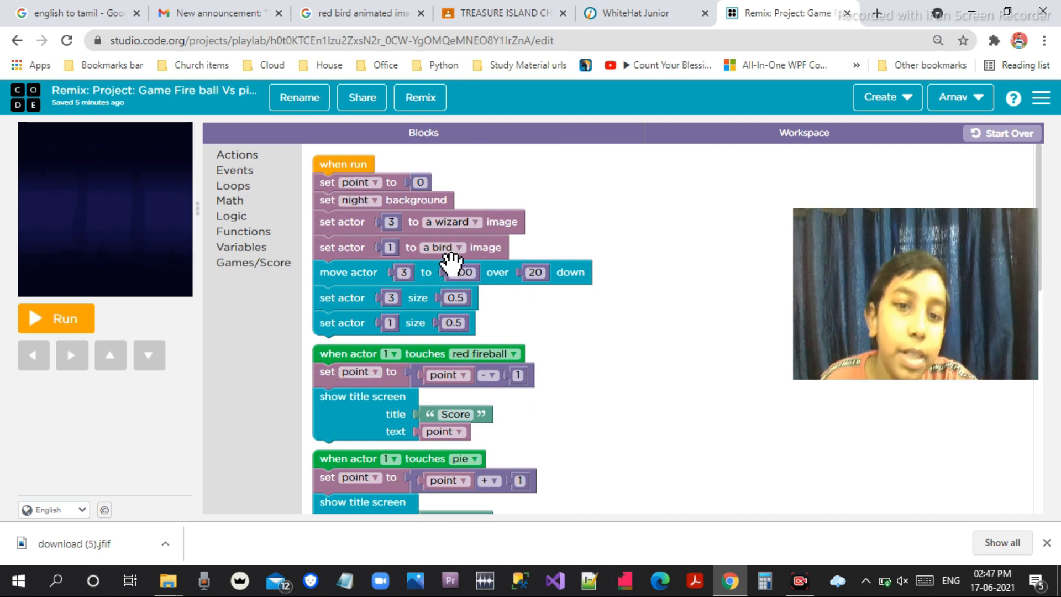
Change actor 1's image to the cave girl (Jasmine) and stop the test run
{"action": "left_click", "coordinate": [441, 247]}
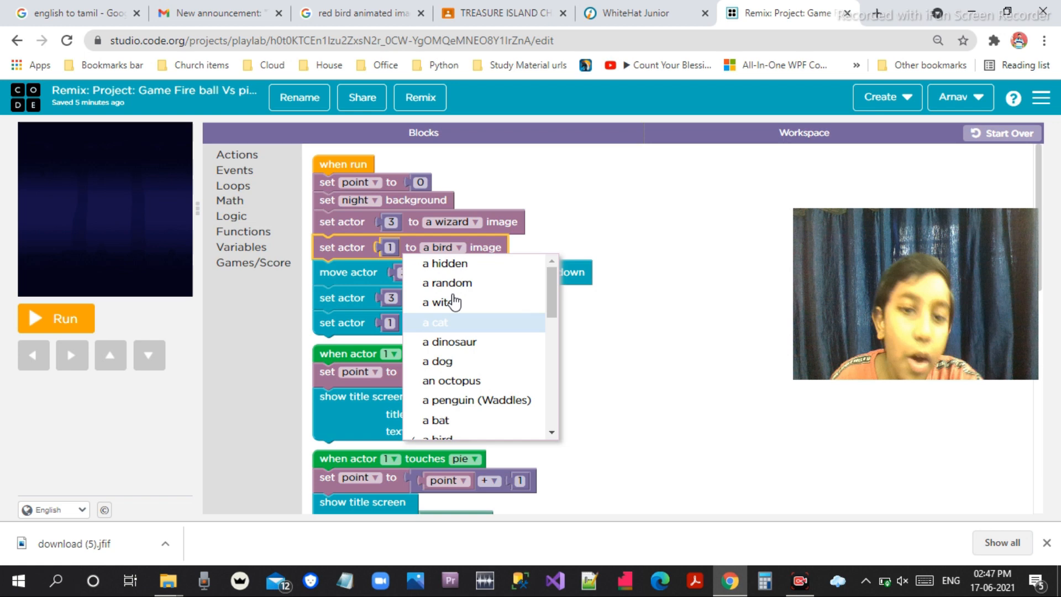
{"action": "mouse_move", "coordinate": [474, 263]}
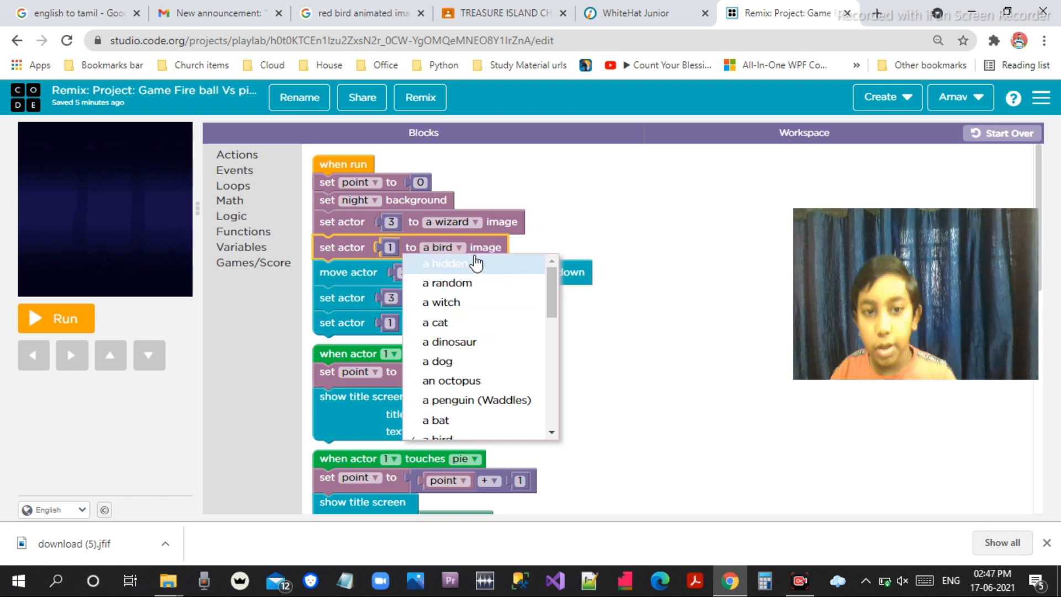
{"action": "scroll", "scroll_direction": "down", "scroll_amount": 3}
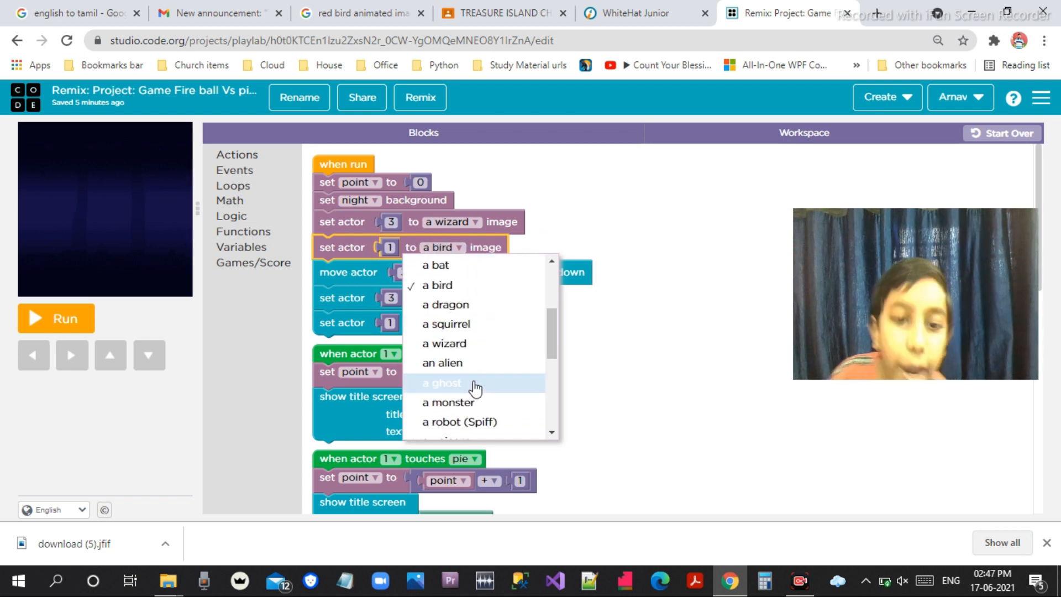
{"action": "scroll", "scroll_direction": "down", "scroll_amount": 3}
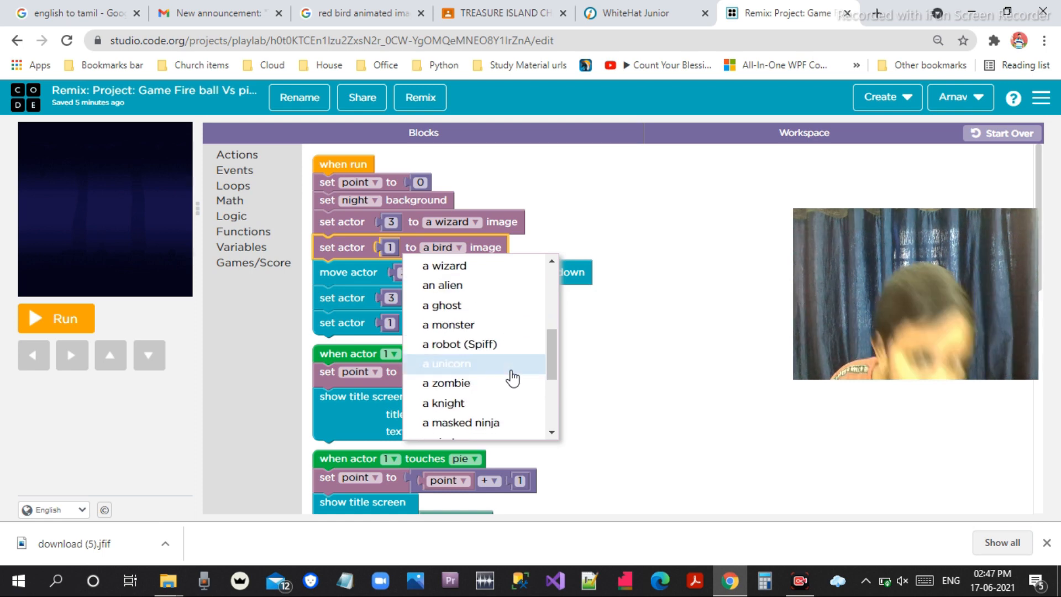
{"action": "mouse_move", "coordinate": [464, 389]}
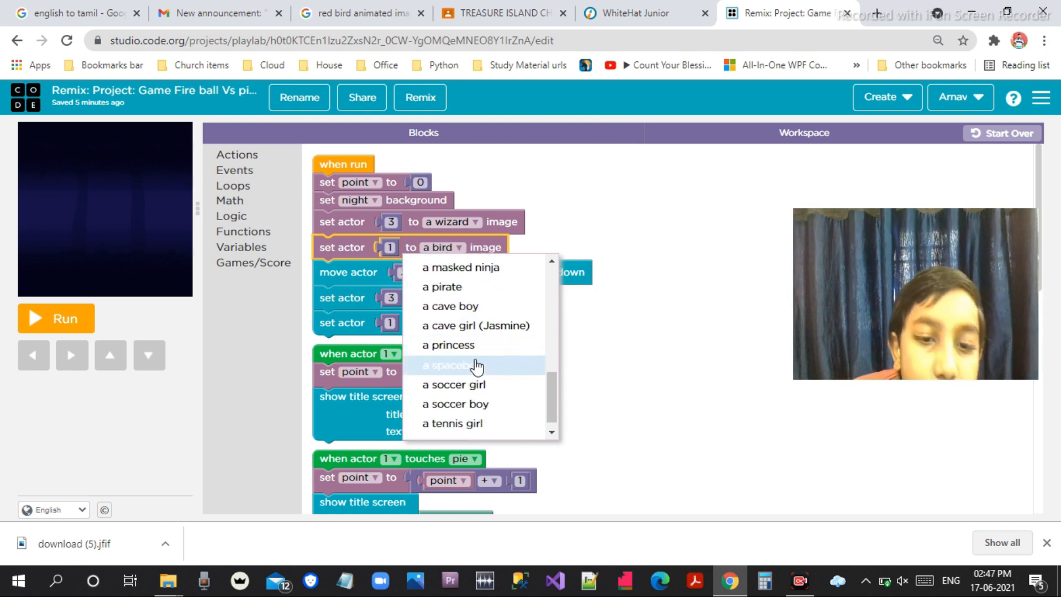
{"action": "mouse_move", "coordinate": [492, 331]}
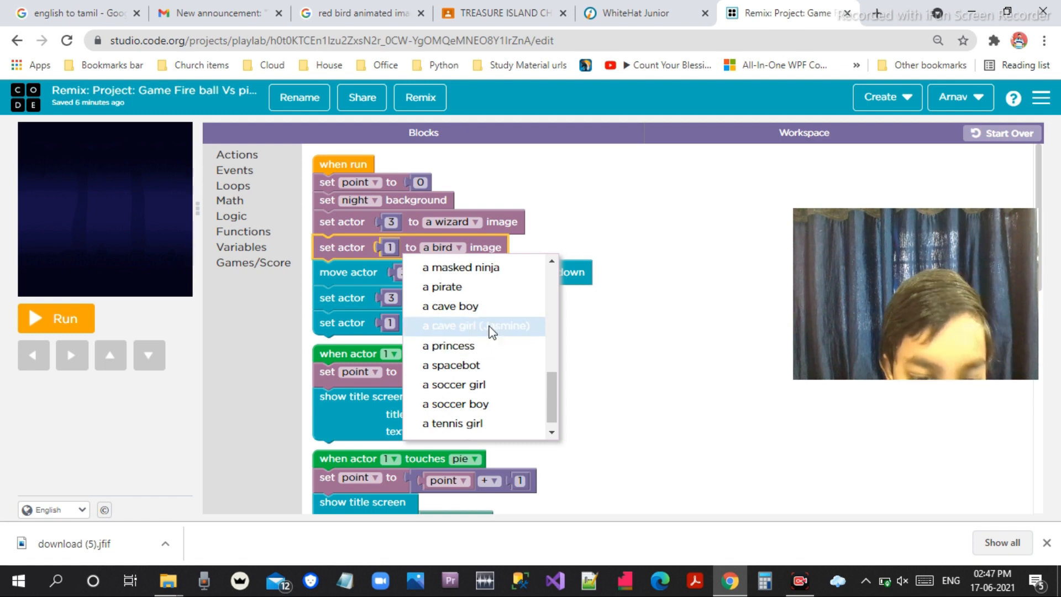
{"action": "left_click", "coordinate": [477, 325]}
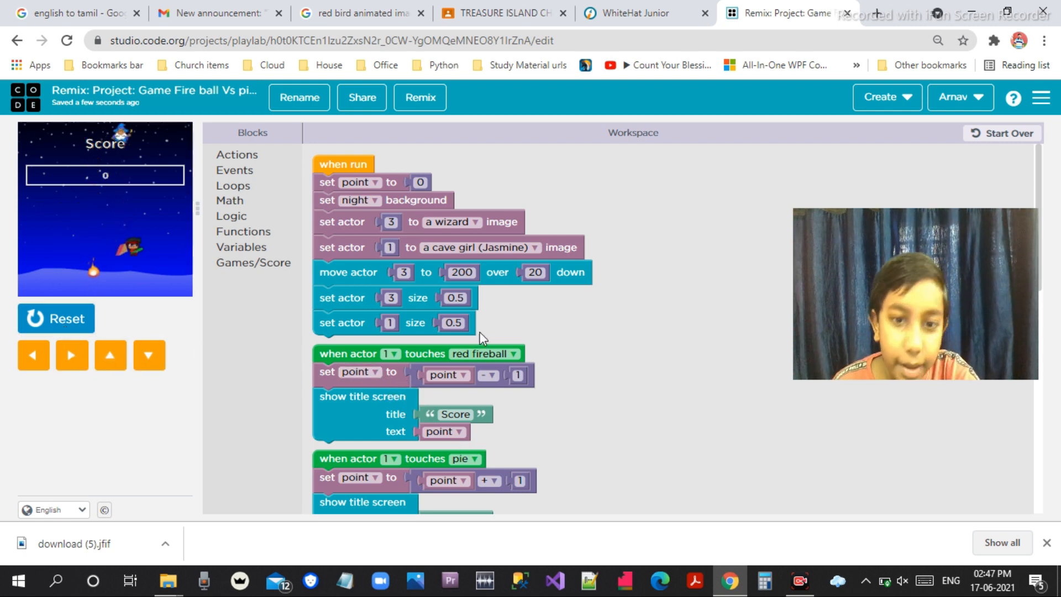
{"action": "left_click", "coordinate": [56, 319]}
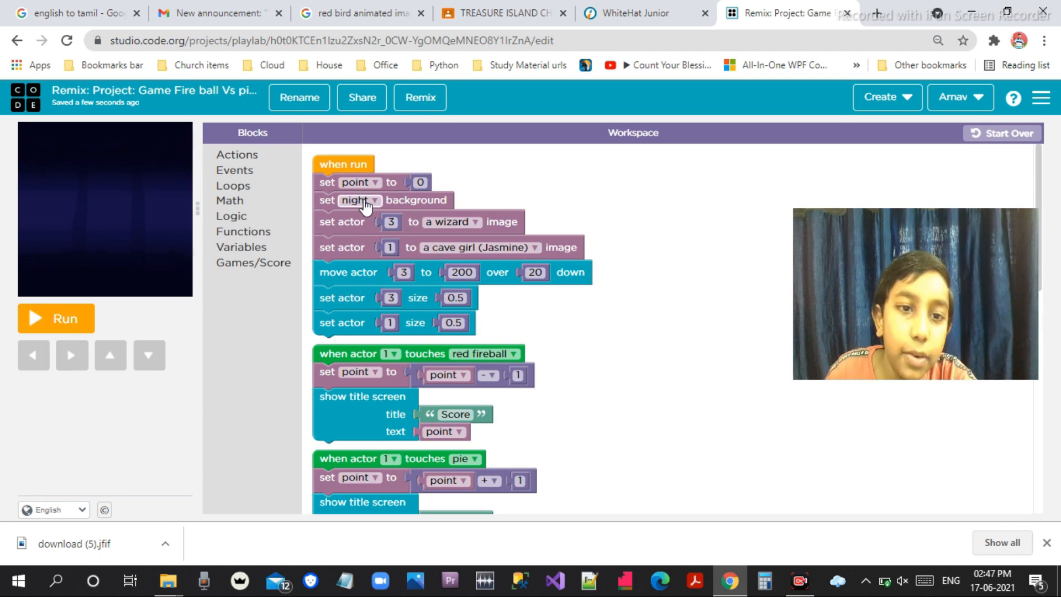
Try the underwater background, then switch the background to rainbow
{"action": "left_click", "coordinate": [363, 200]}
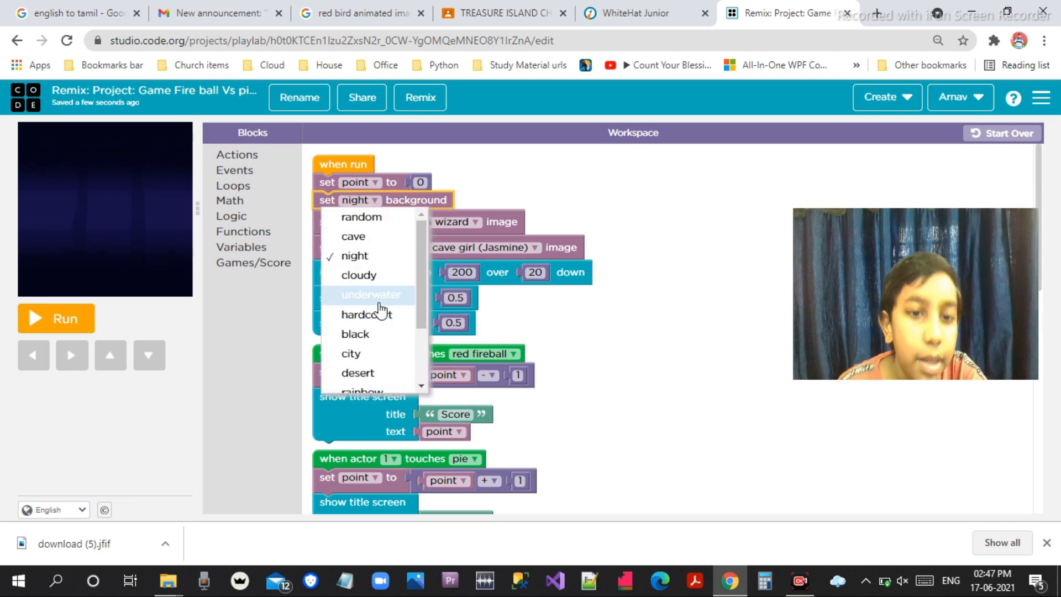
{"action": "left_click", "coordinate": [370, 295]}
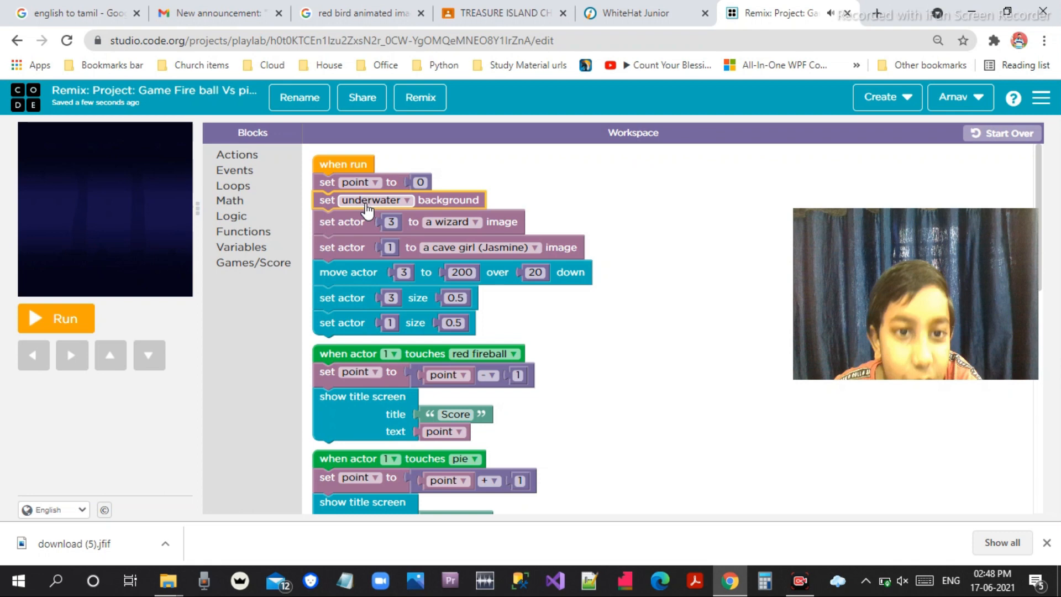
{"action": "left_click", "coordinate": [371, 199]}
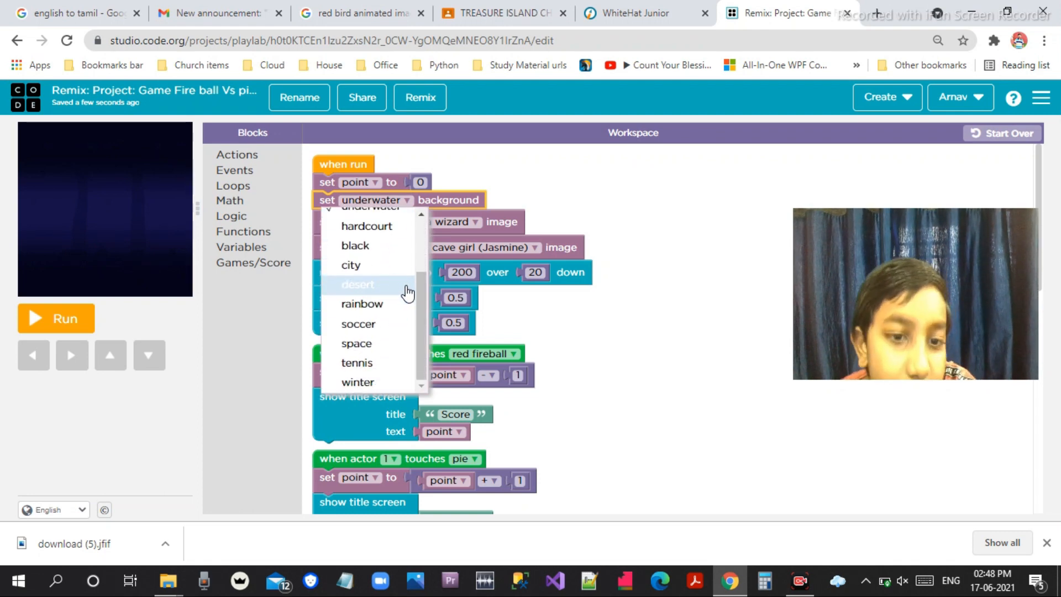
{"action": "left_click", "coordinate": [362, 304]}
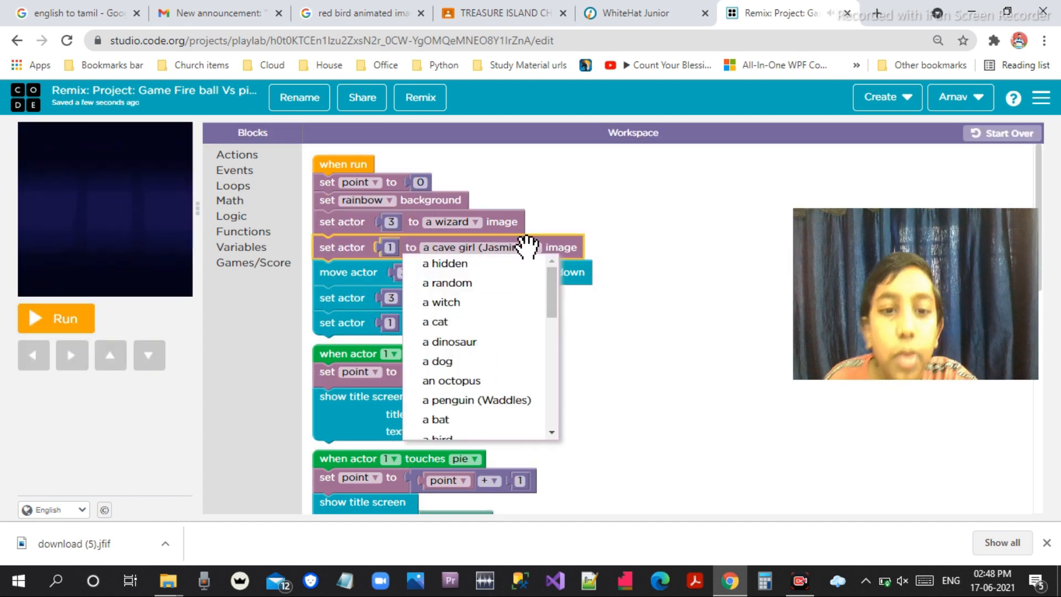
{"action": "mouse_move", "coordinate": [506, 343]}
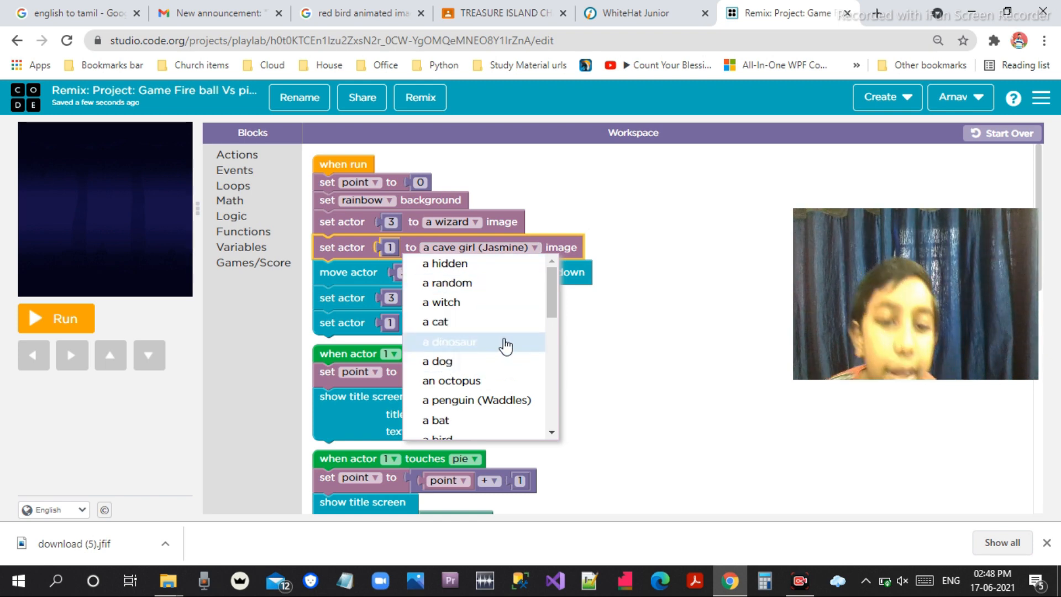
Set actor 1's image back to a bird and show the Games/Score blocks
{"action": "scroll", "scroll_direction": "down", "scroll_amount": 3}
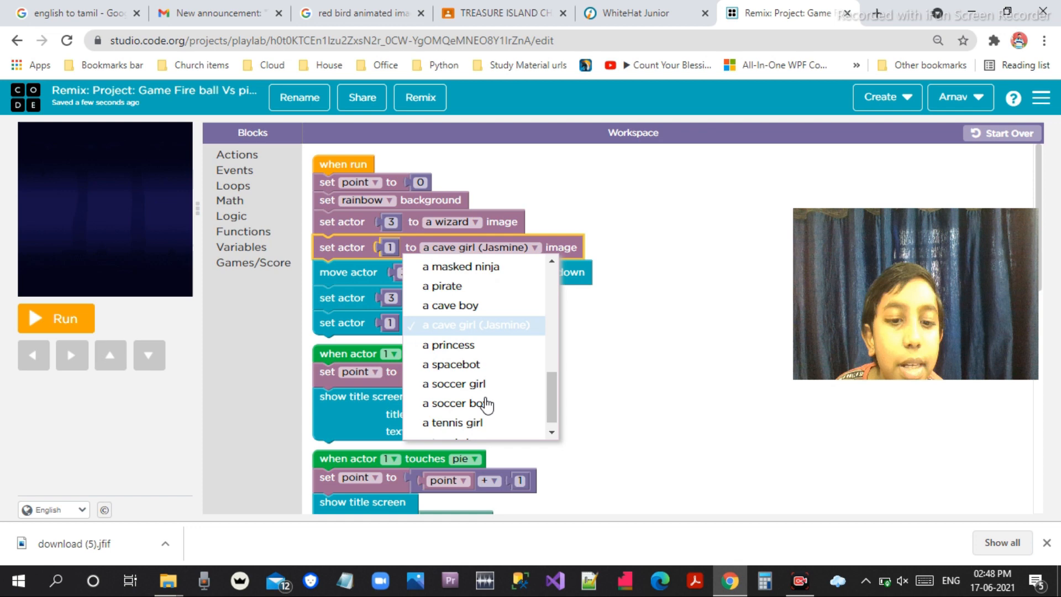
{"action": "scroll", "scroll_direction": "down", "scroll_amount": 3}
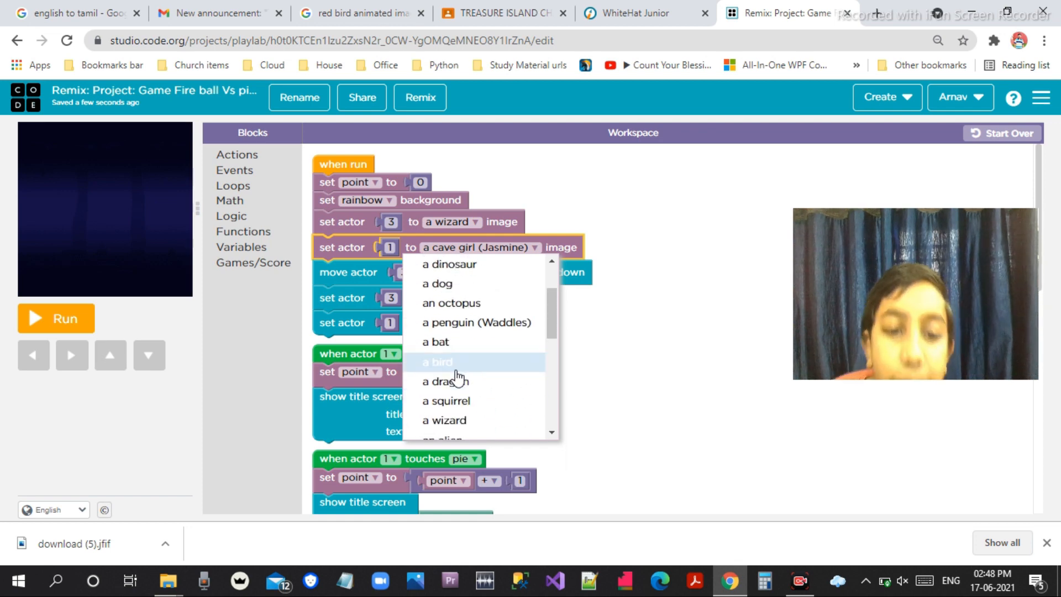
{"action": "left_click", "coordinate": [437, 362]}
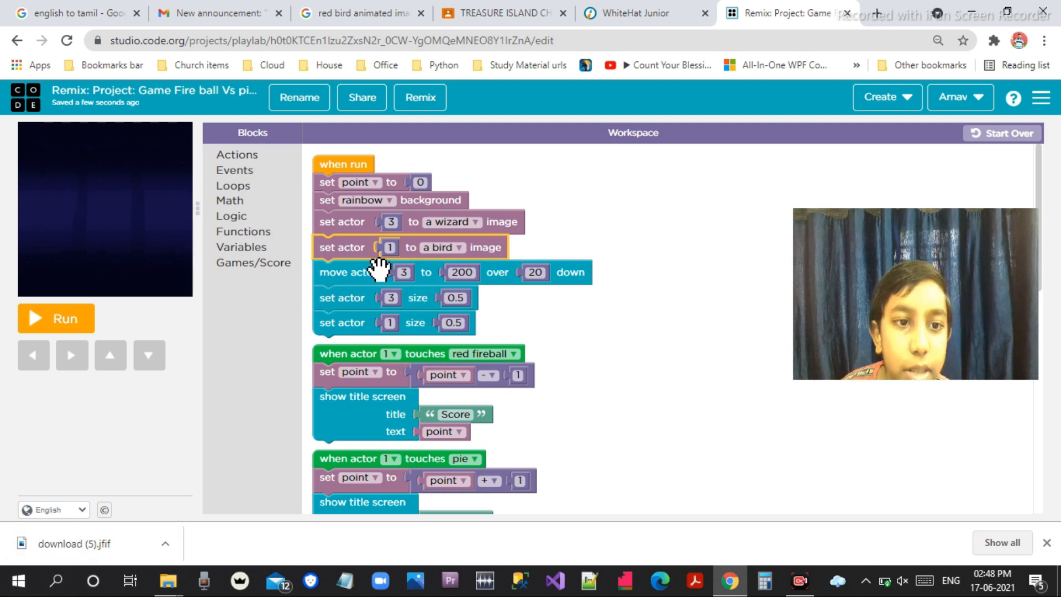
{"action": "left_click", "coordinate": [253, 262]}
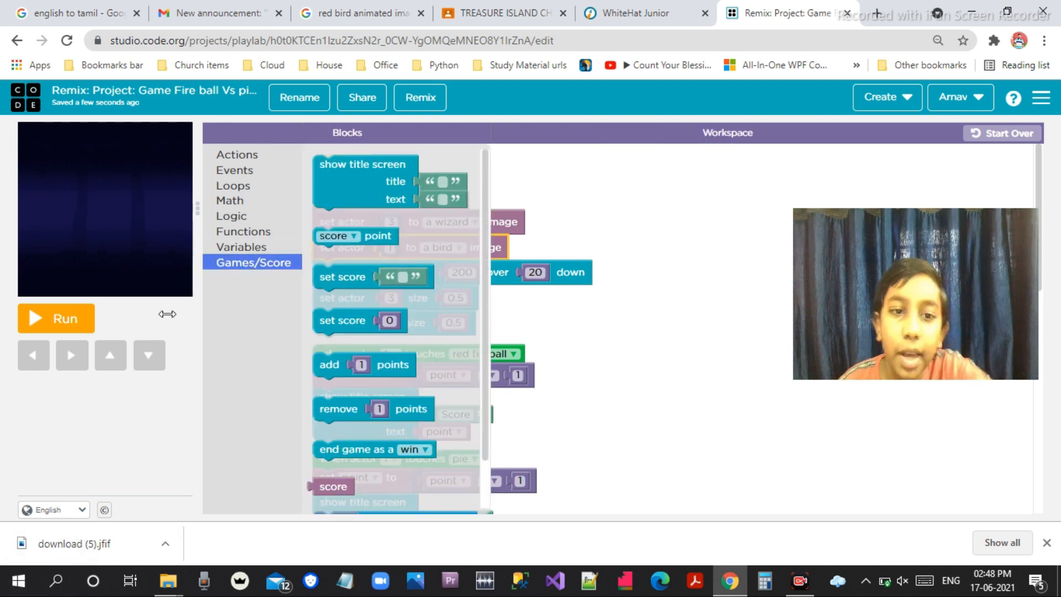
Open the Functions category and create a new function, 'do something2'
{"action": "scroll", "scroll_direction": "down", "scroll_amount": 3}
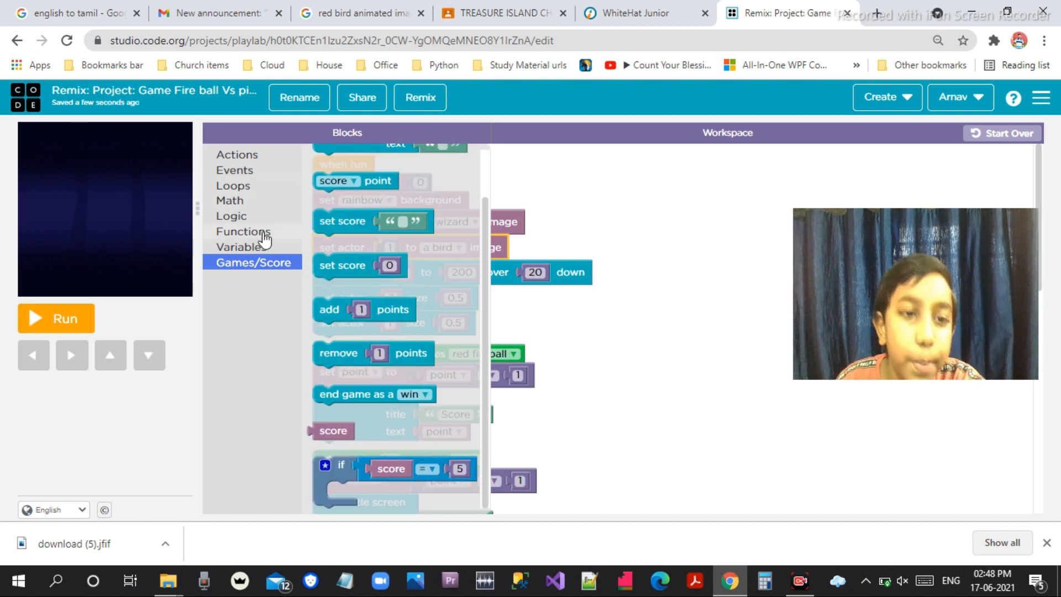
{"action": "left_click", "coordinate": [232, 215]}
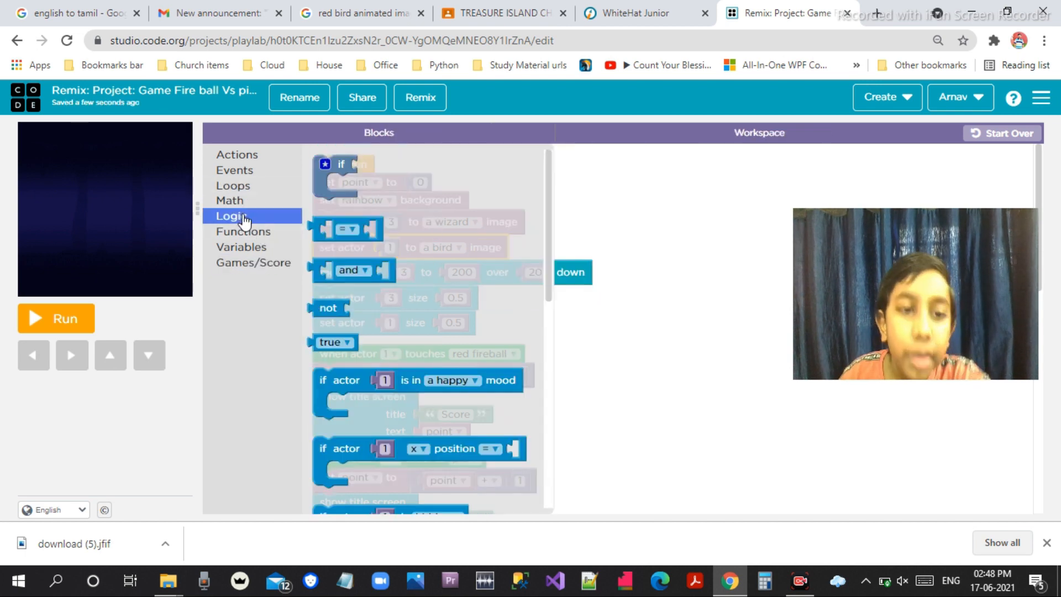
{"action": "left_click", "coordinate": [242, 231]}
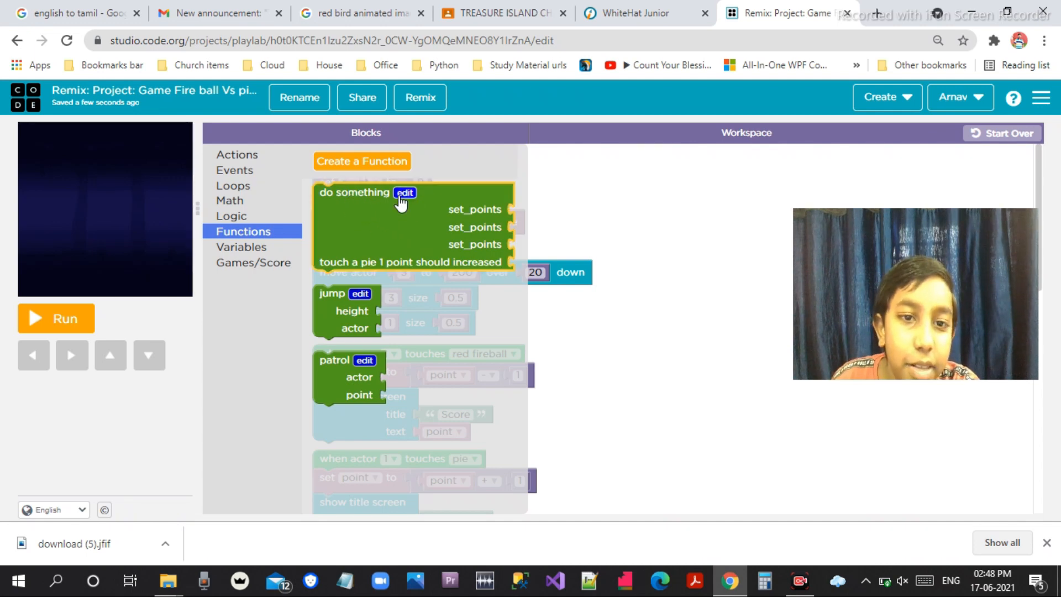
{"action": "mouse_move", "coordinate": [376, 274]}
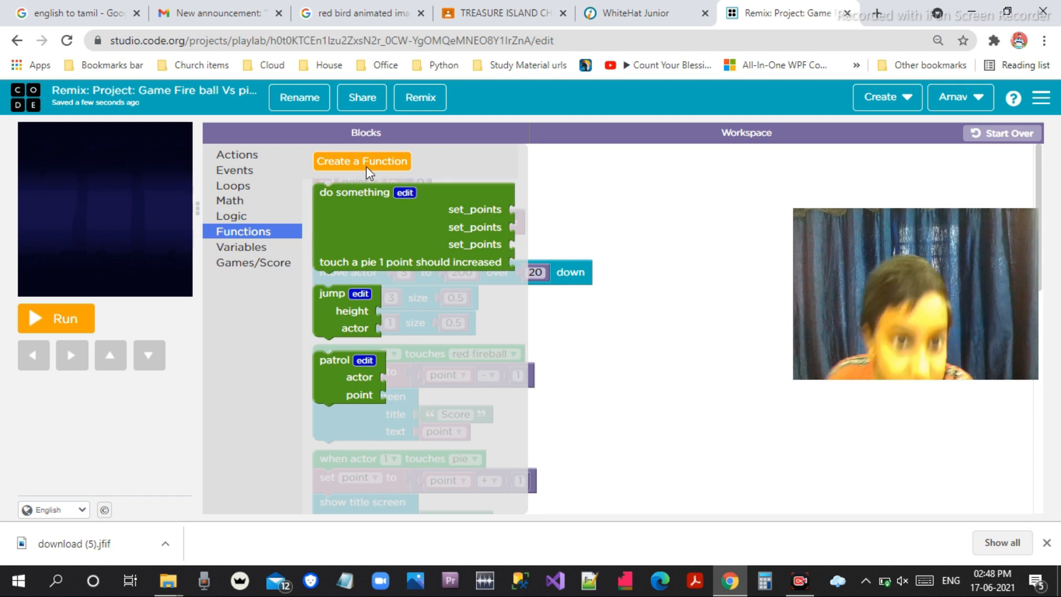
{"action": "left_click", "coordinate": [362, 161]}
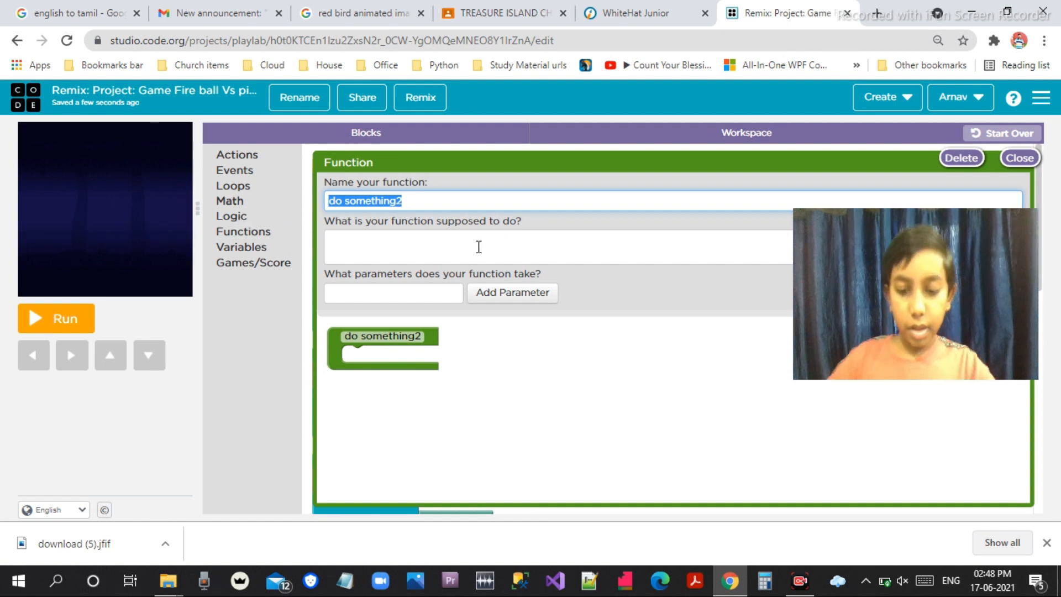
Name the new function 'Points' and add a parameter to it
{"action": "type", "text": "po"}
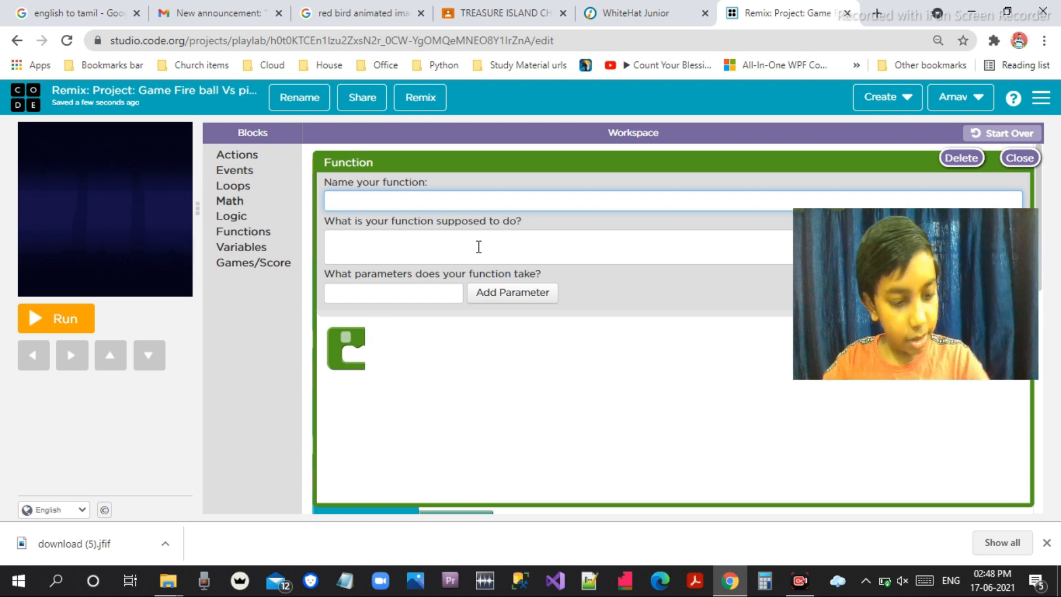
{"action": "type", "text": "Poin"}
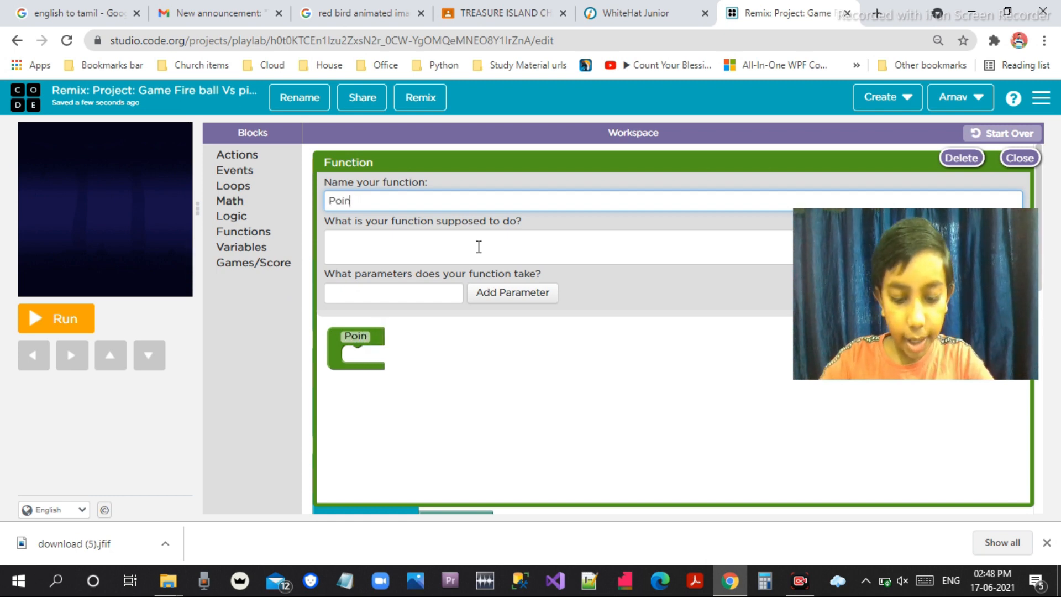
{"action": "type", "text": "ts"}
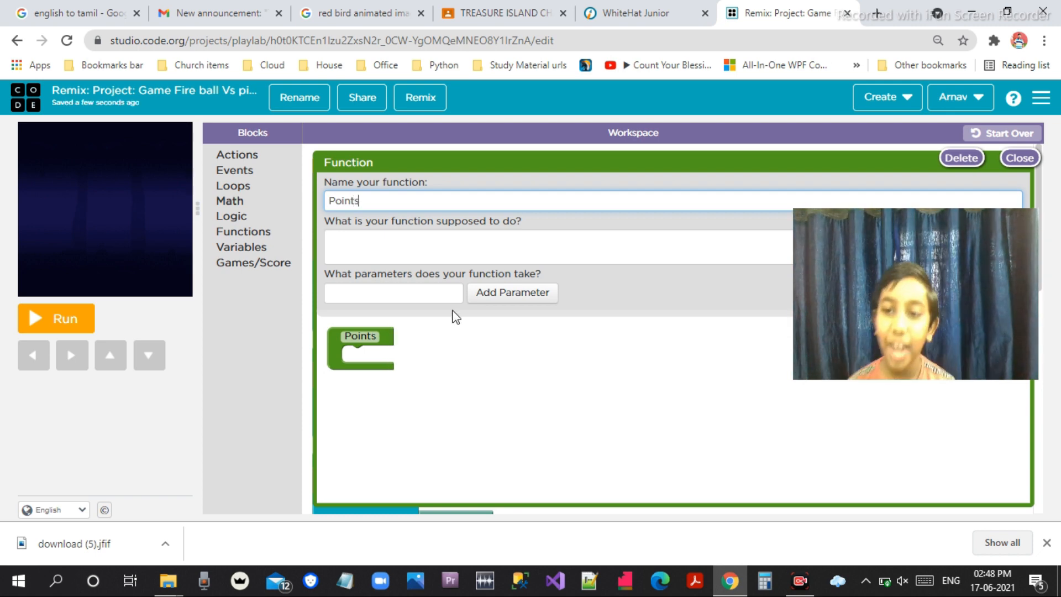
{"action": "mouse_move", "coordinate": [486, 311]}
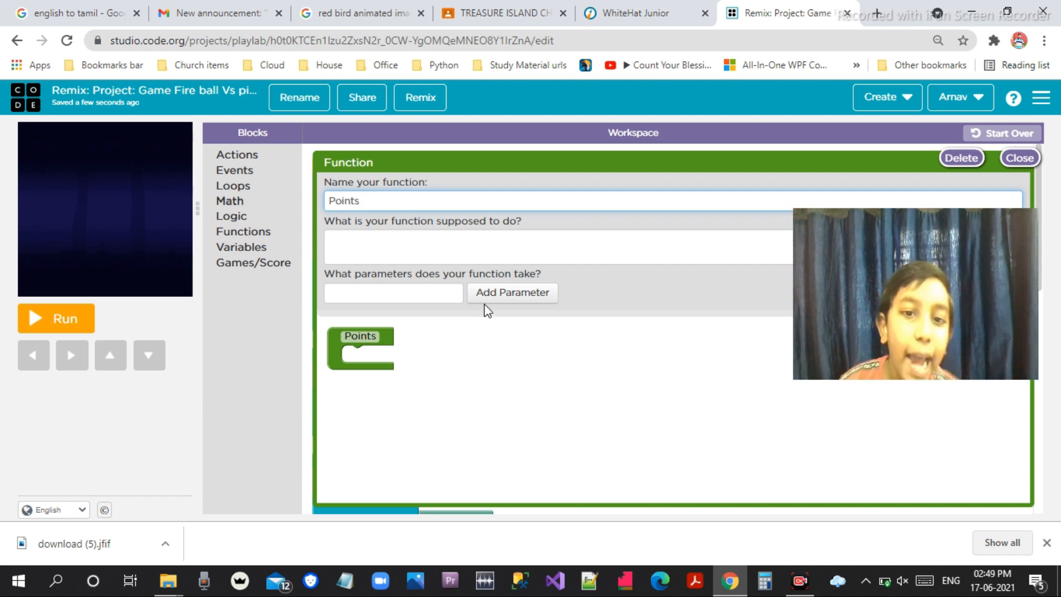
{"action": "left_click", "coordinate": [512, 293]}
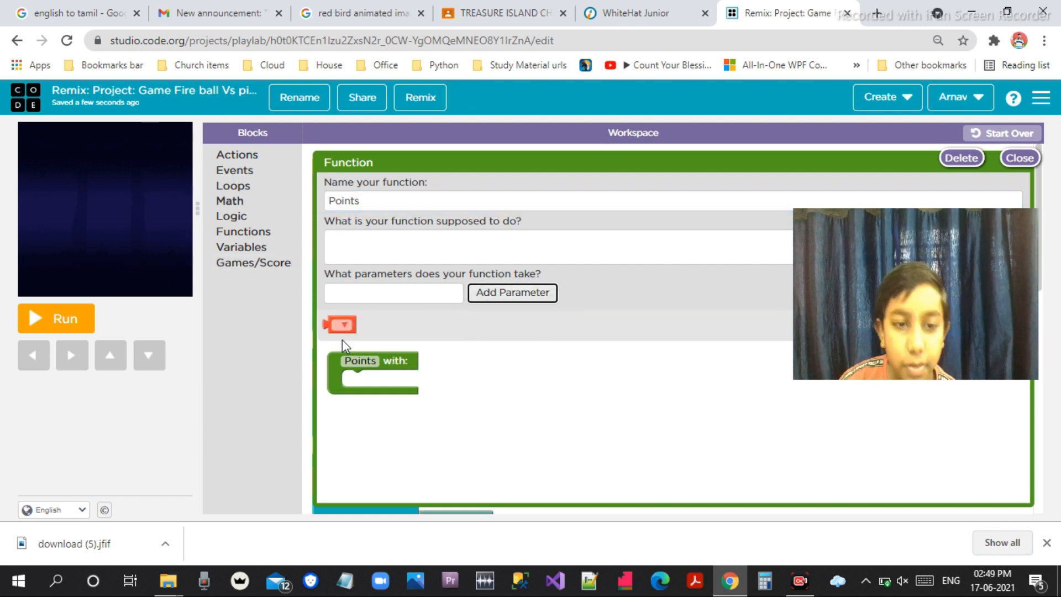
Rename the first parameter to 'Roj' and add another parameter
{"action": "left_click", "coordinate": [340, 324]}
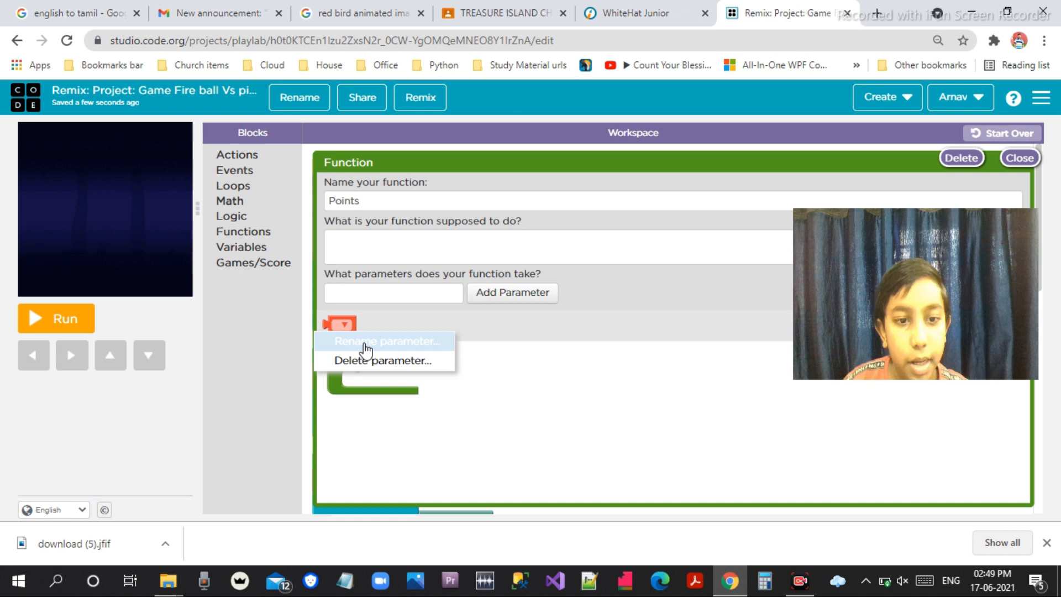
{"action": "left_click", "coordinate": [386, 341]}
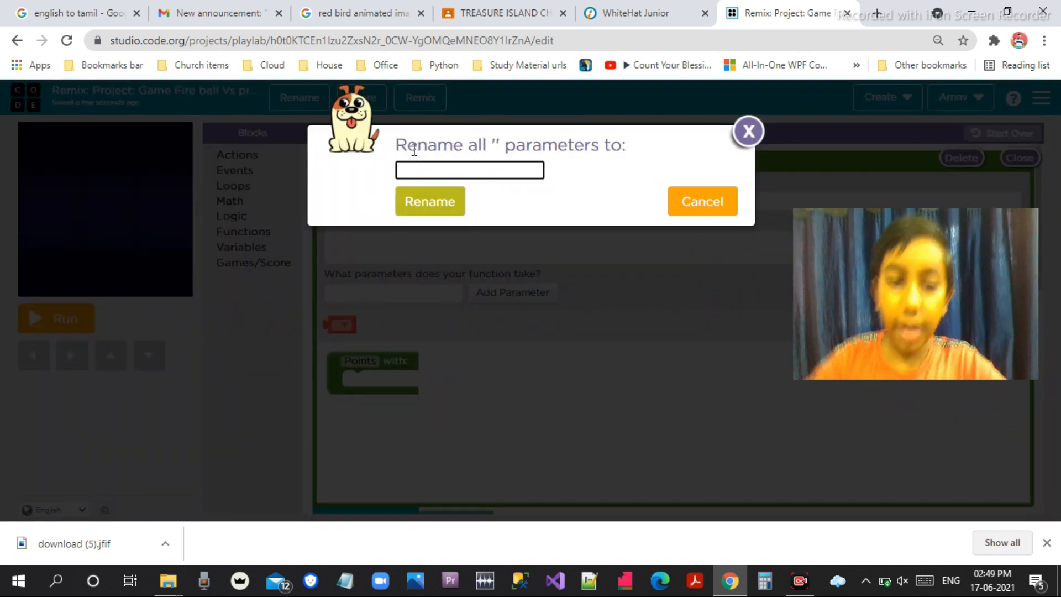
{"action": "type", "text": "p"}
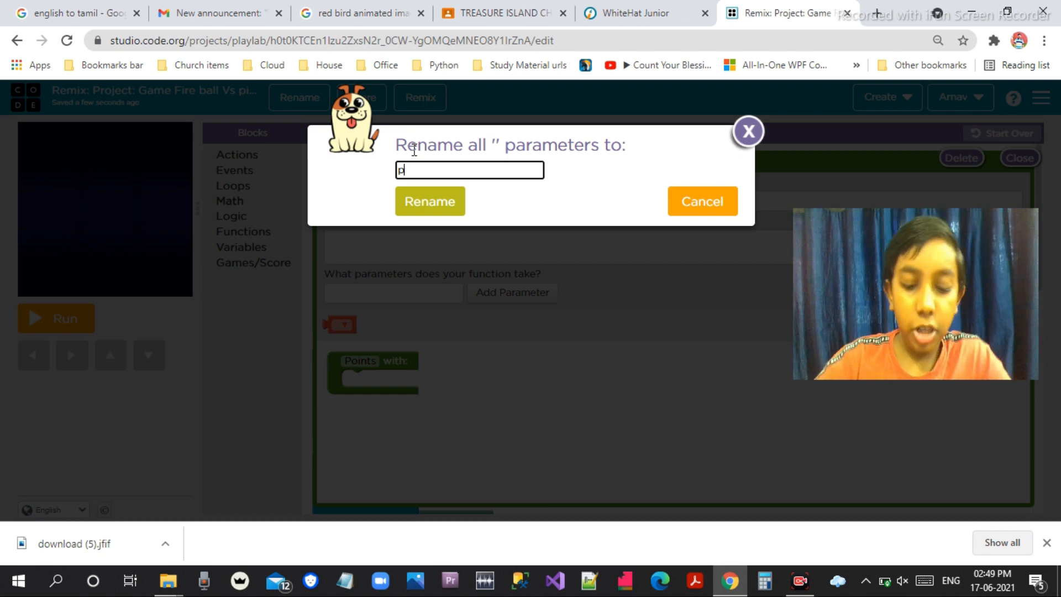
{"action": "type", "text": "oj"}
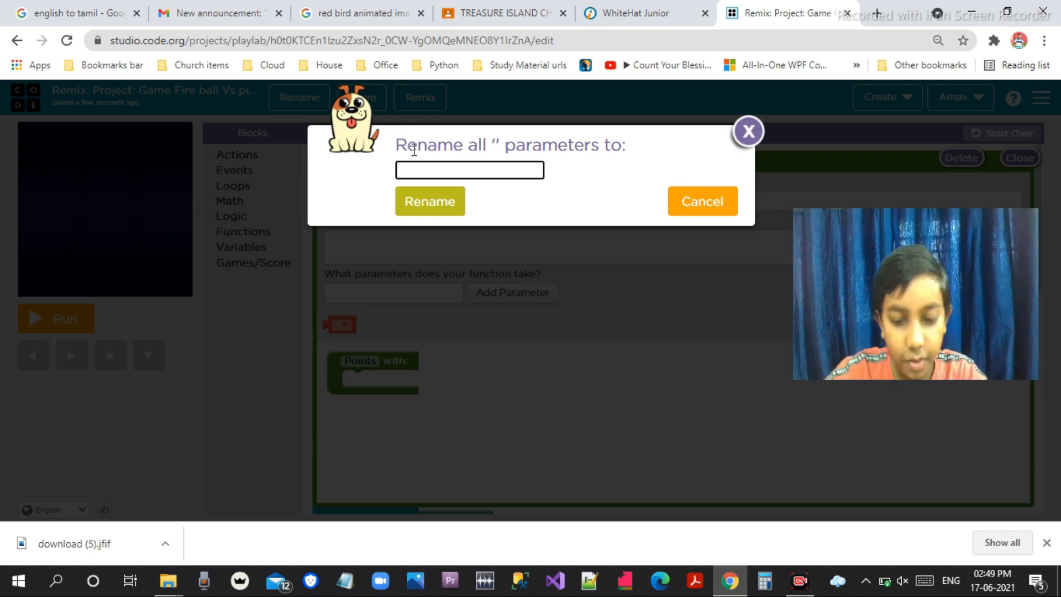
{"action": "type", "text": "J"}
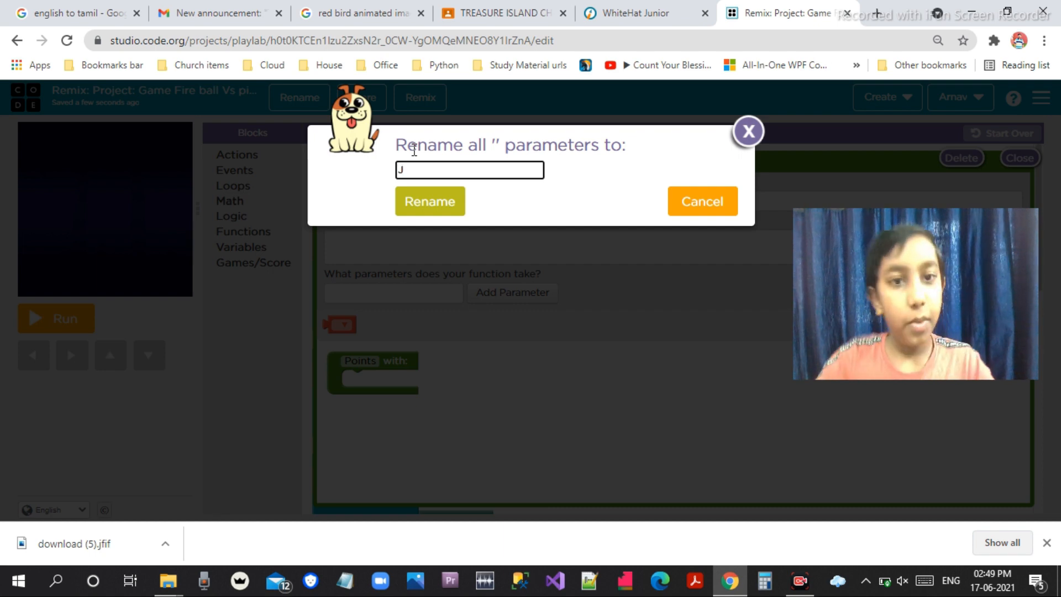
{"action": "key", "text": "Backspace"}
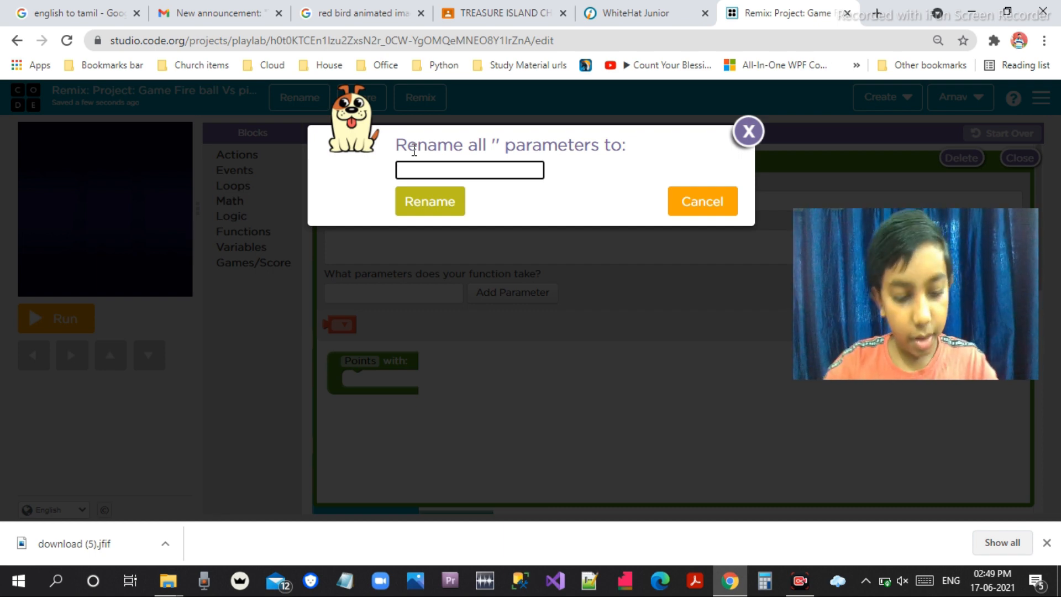
{"action": "type", "text": "Ro"}
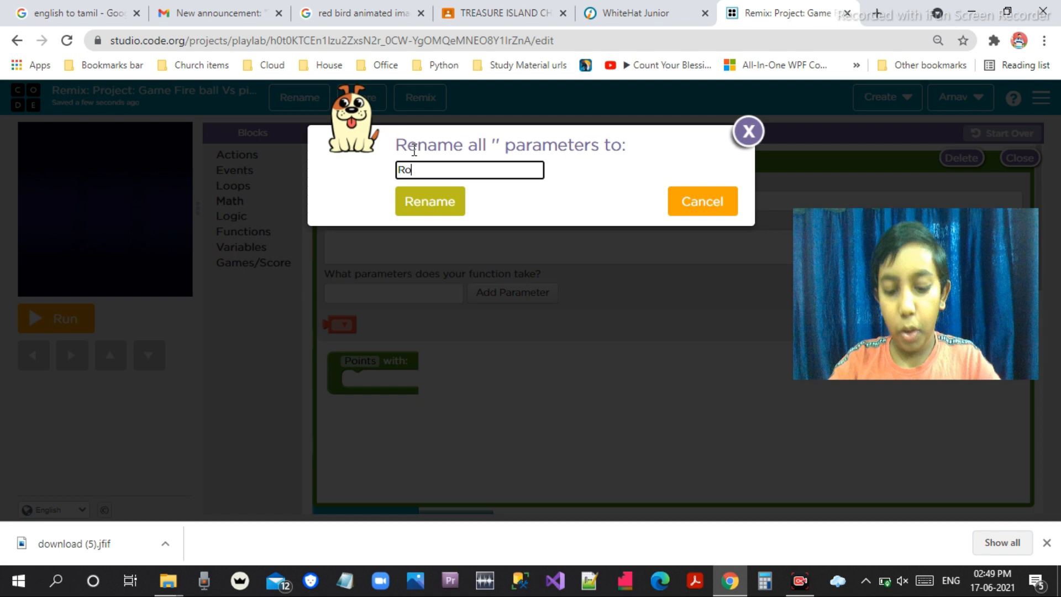
{"action": "type", "text": "j"}
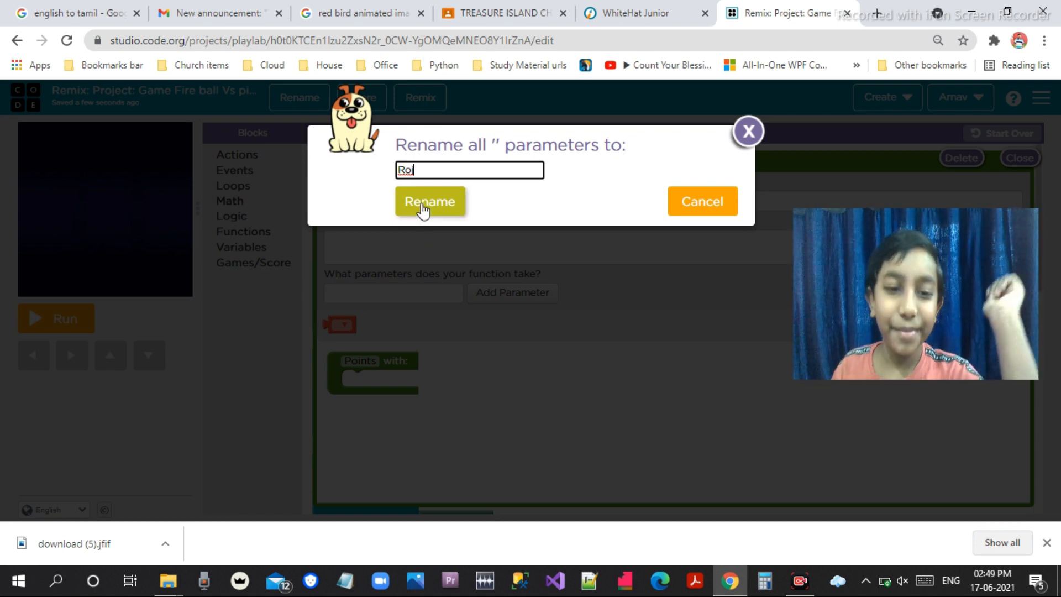
{"action": "left_click", "coordinate": [430, 201]}
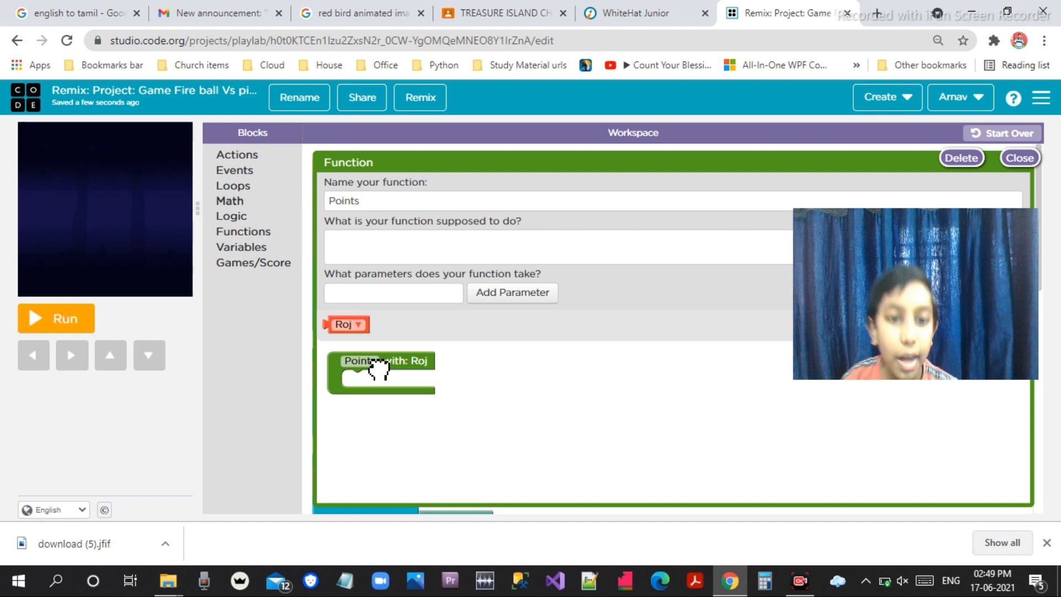
{"action": "left_click", "coordinate": [512, 292]}
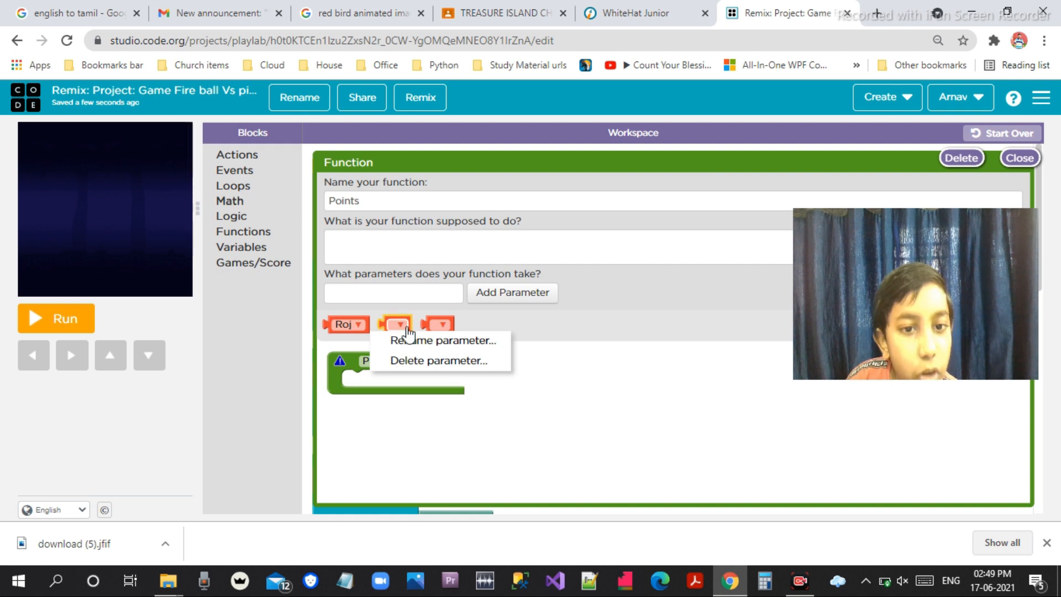
Rename the second Points parameter to 'JD'
{"action": "left_click", "coordinate": [443, 340]}
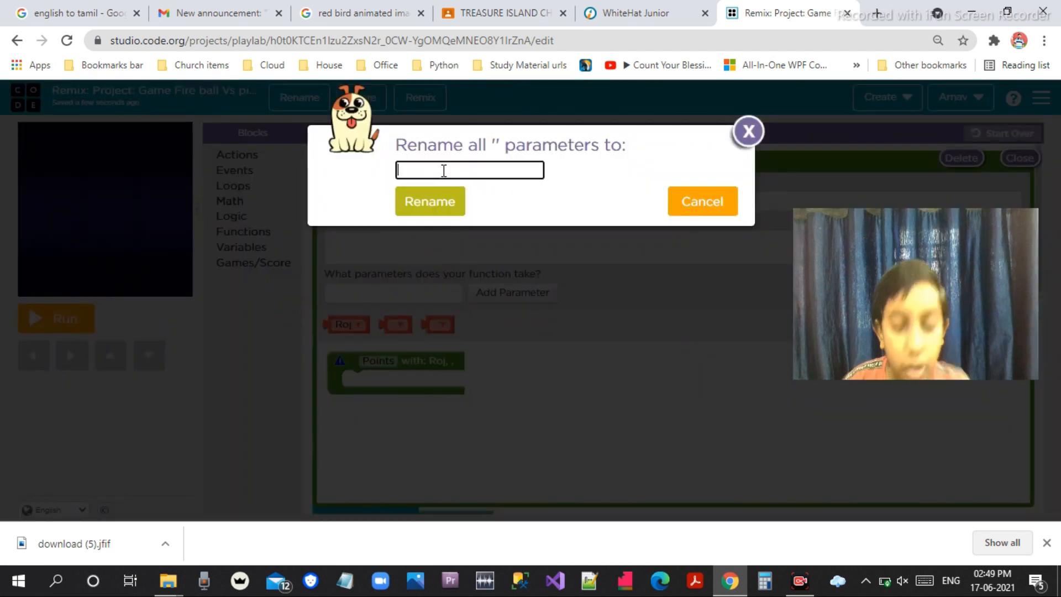
{"action": "type", "text": "j"}
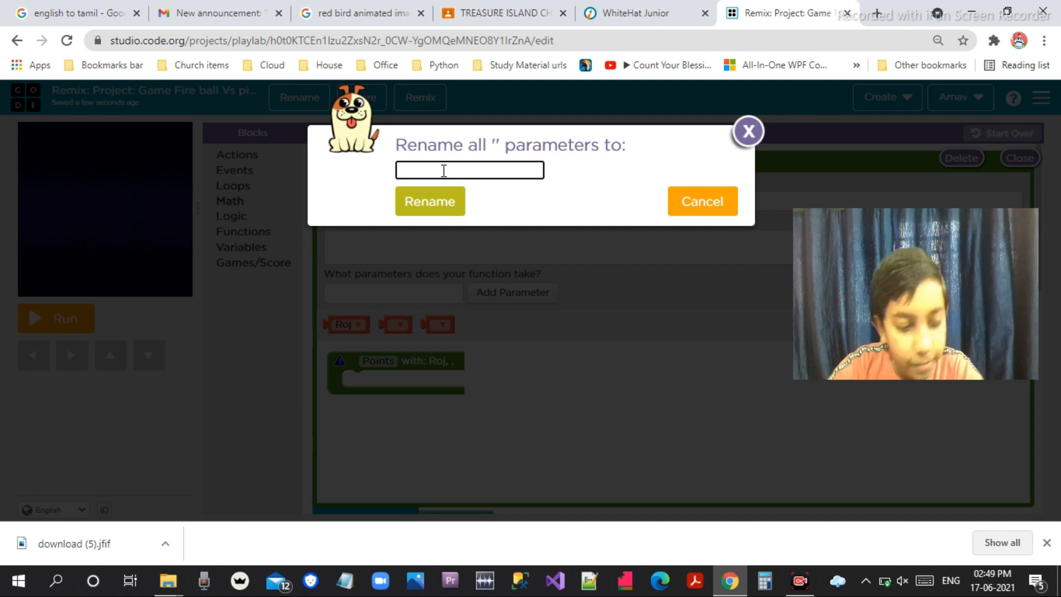
{"action": "type", "text": "JD"}
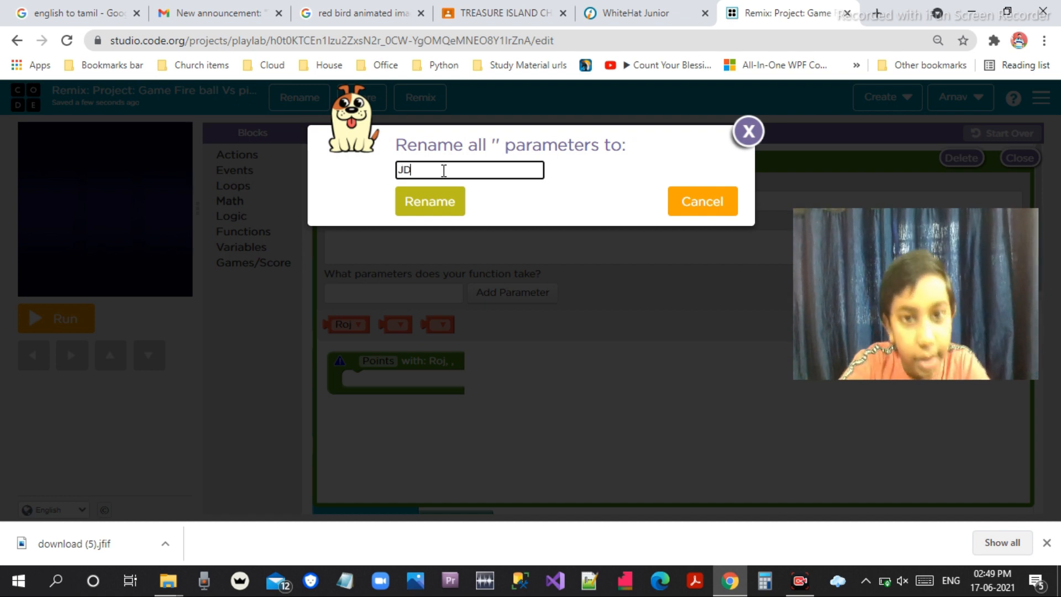
{"action": "left_click", "coordinate": [429, 202]}
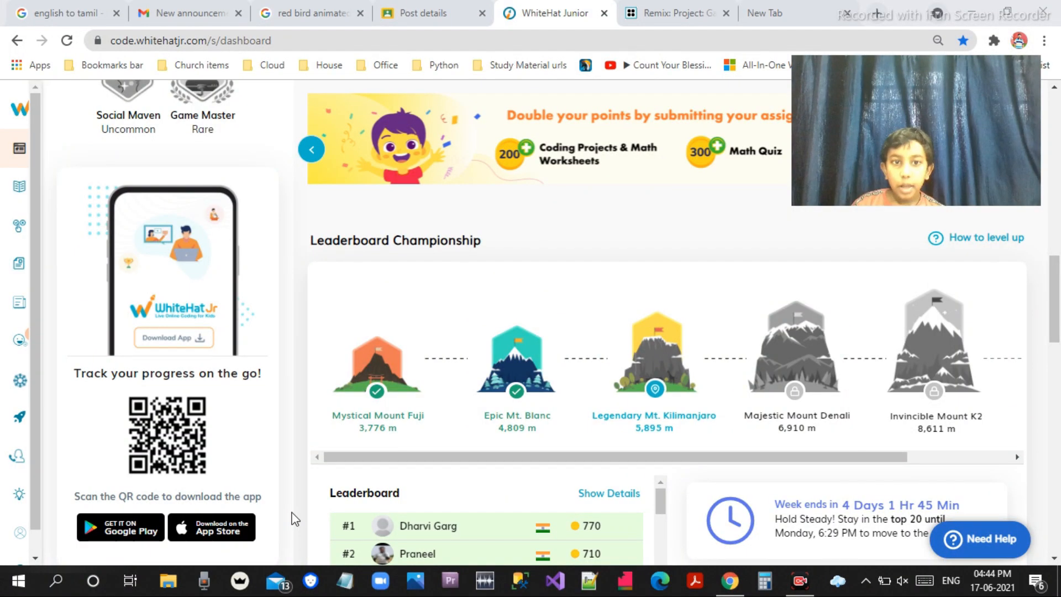
Scroll the WhiteHat Jr dashboard down to the Leaderboard Championship section
{"action": "scroll", "scroll_direction": "down", "scroll_amount": 3}
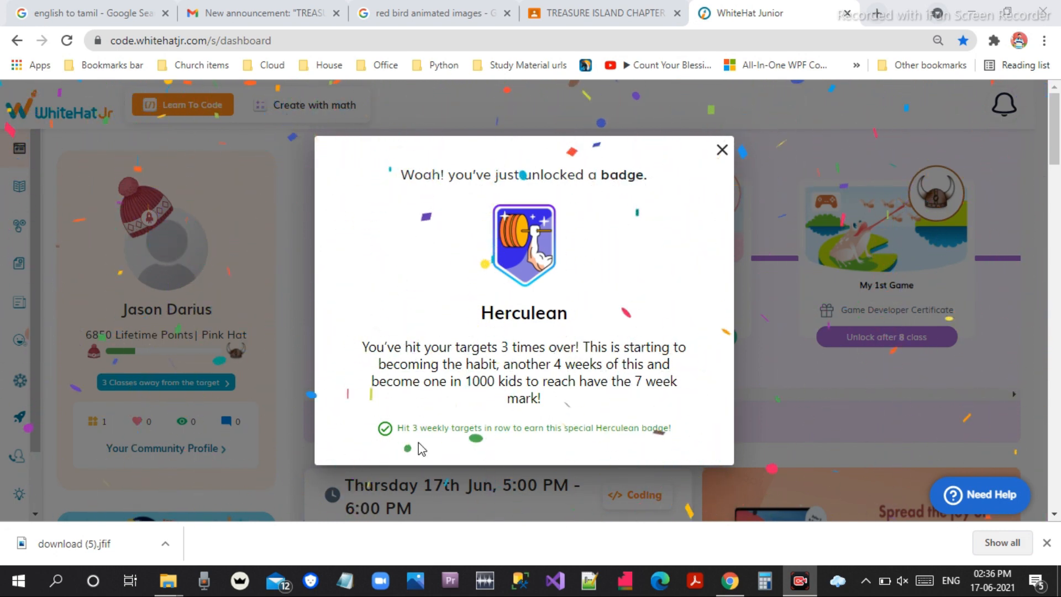
{"action": "mouse_move", "coordinate": [855, 550]}
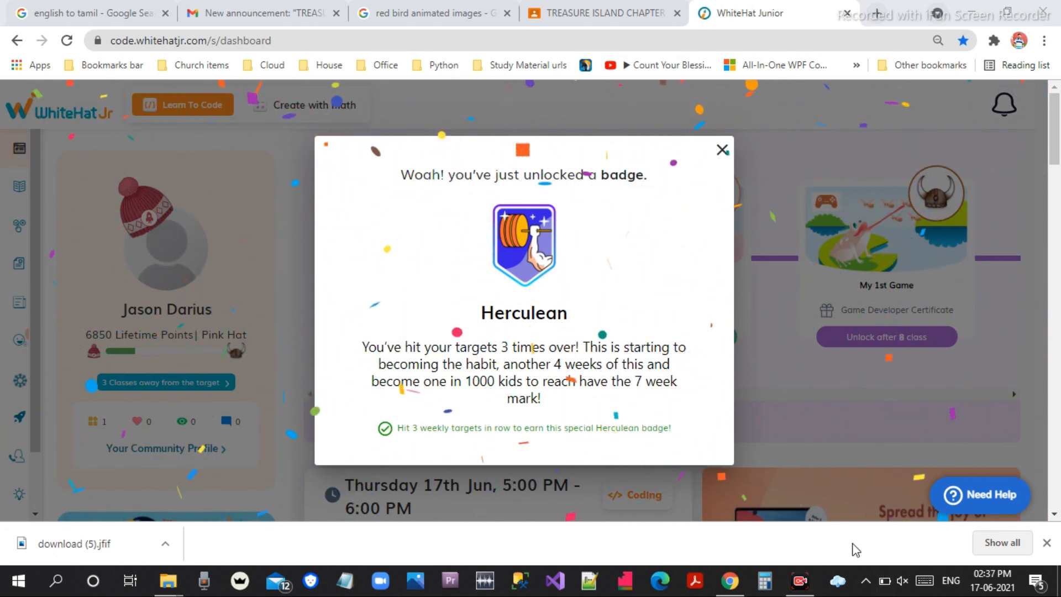